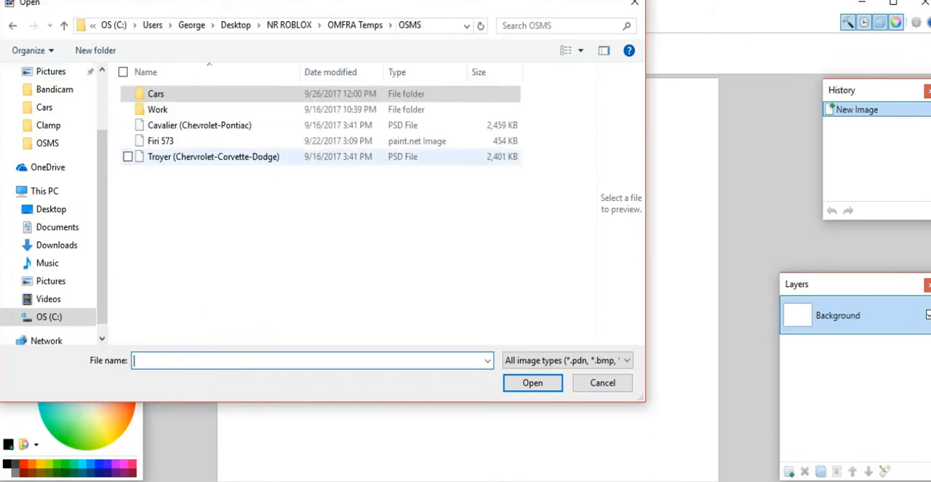
- Open the Troyer (Chevrolet-Corvette-Dodge).psd car template
{"action": "left_click", "coordinate": [603, 382]}
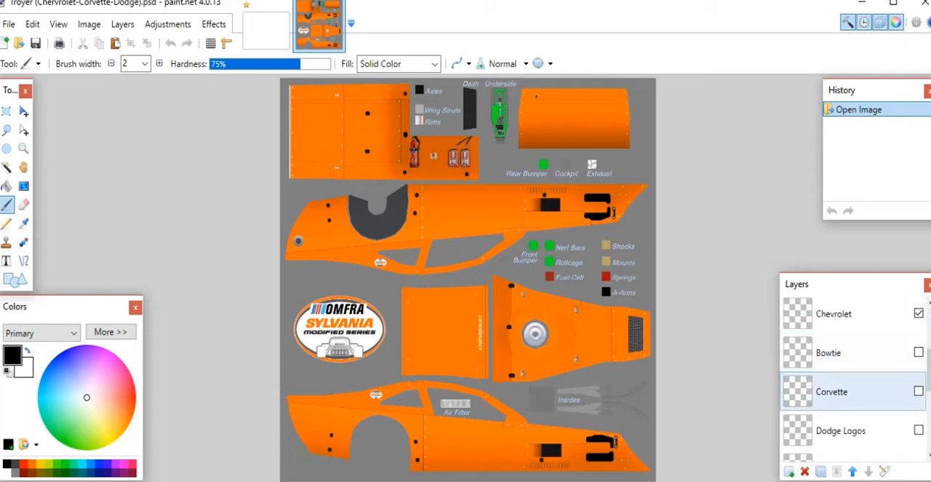
- Hide the Chevrolet layer, show the Corvette lettering, and toggle a chassis layer's visibility
{"action": "left_click", "coordinate": [829, 352]}
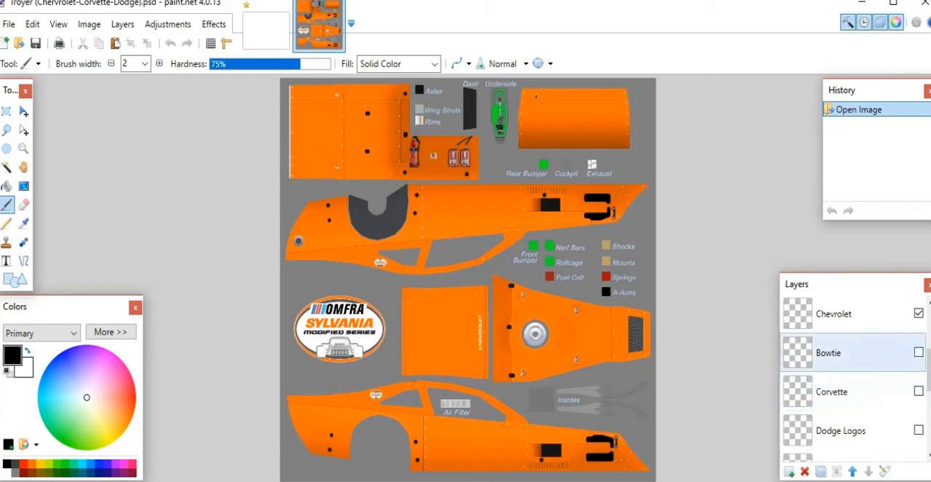
{"action": "left_click", "coordinate": [831, 391]}
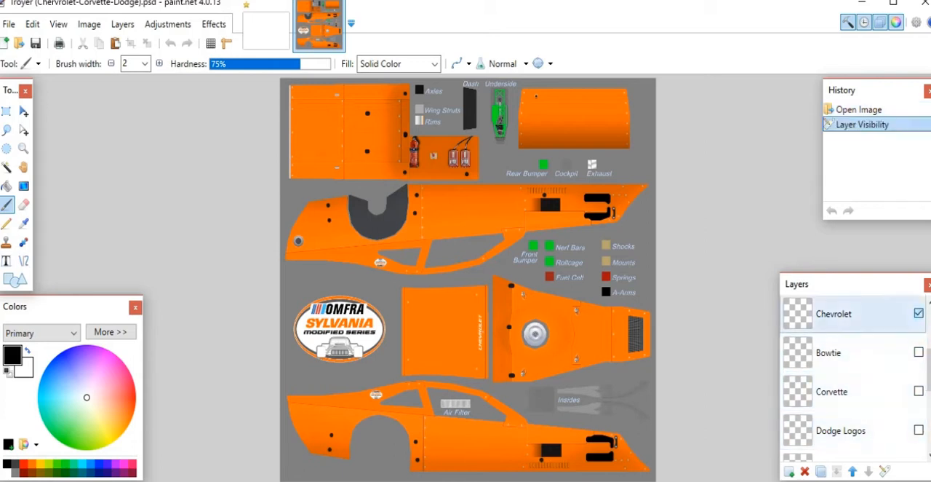
{"action": "left_click", "coordinate": [919, 313]}
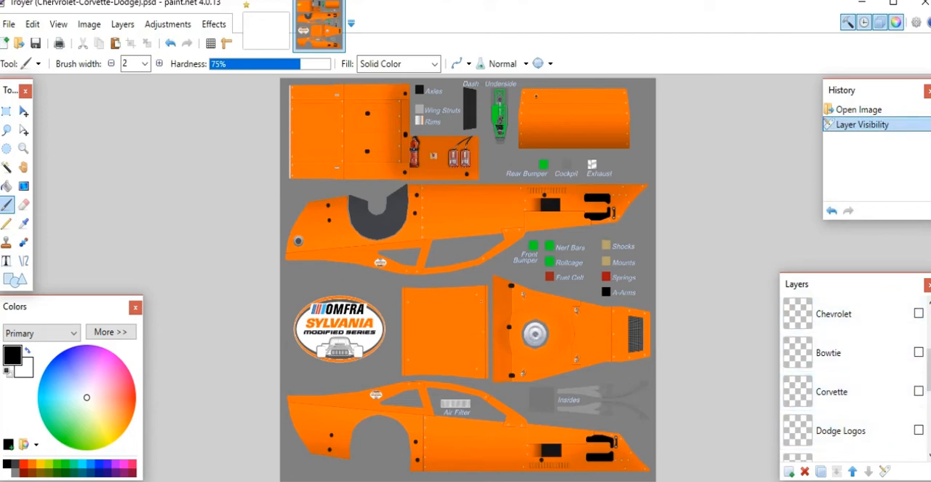
{"action": "left_click", "coordinate": [844, 352]}
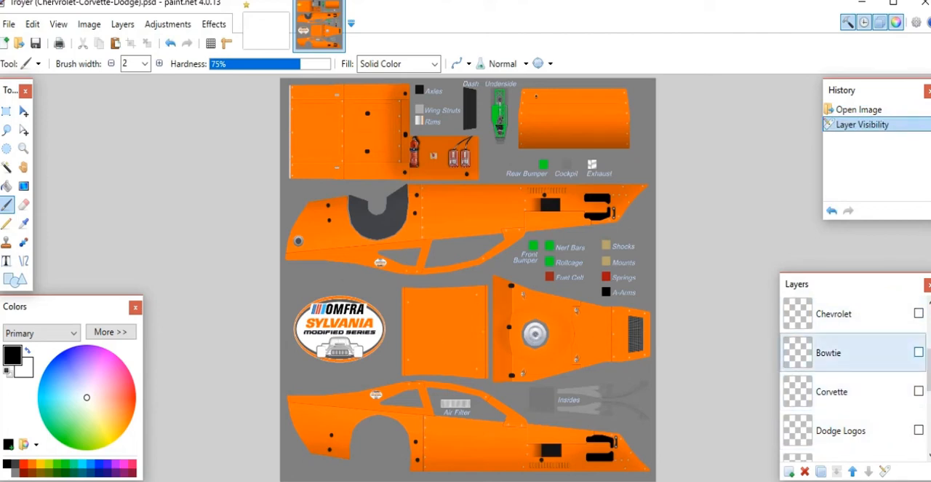
{"action": "left_click", "coordinate": [919, 352]}
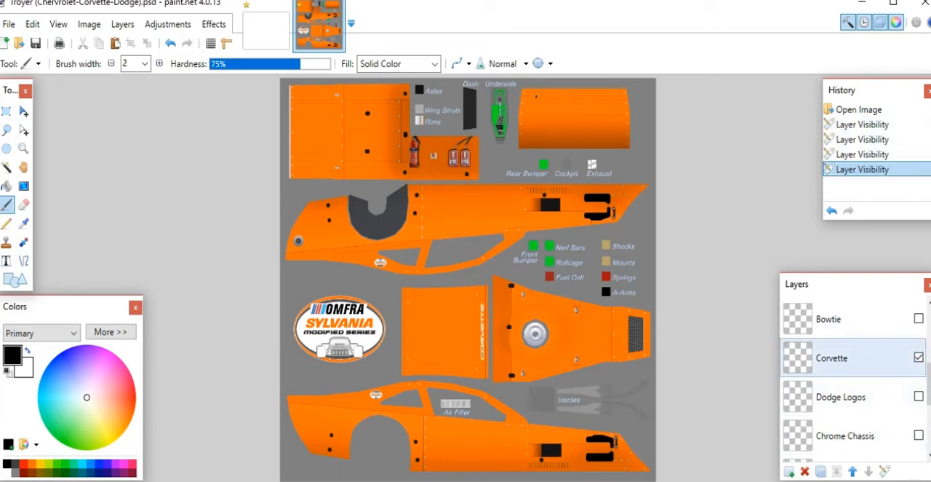
{"action": "scroll", "scroll_direction": "down", "scroll_amount": 3}
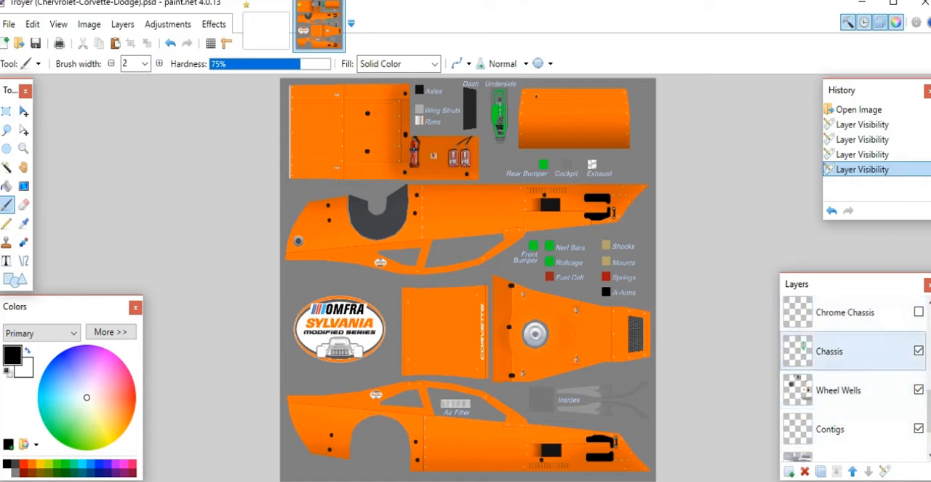
{"action": "left_click", "coordinate": [919, 312]}
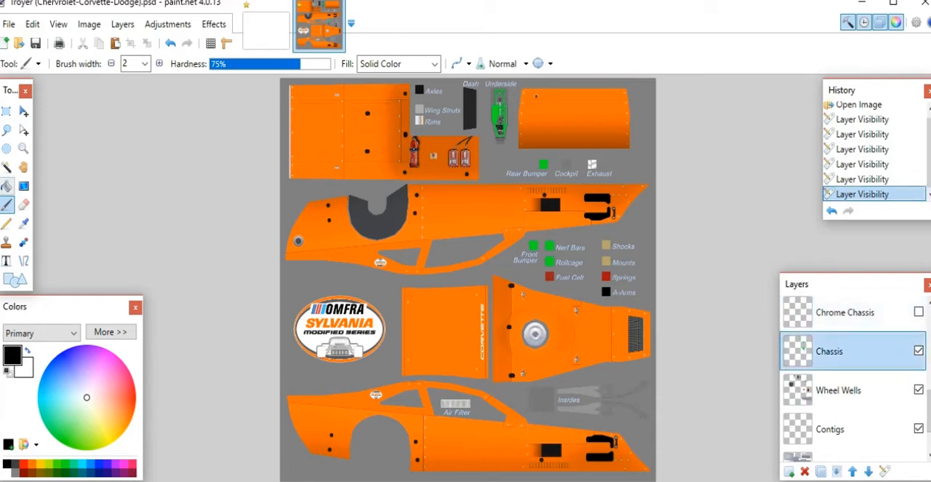
- Paint Bucket the green underside, bumper and rollcage chassis parts white
{"action": "left_click", "coordinate": [7, 186]}
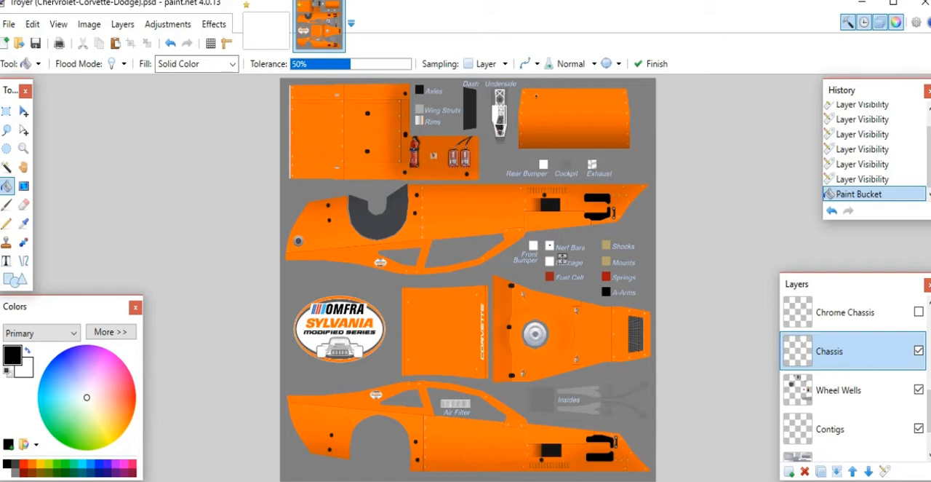
{"action": "mouse_move", "coordinate": [13, 352]}
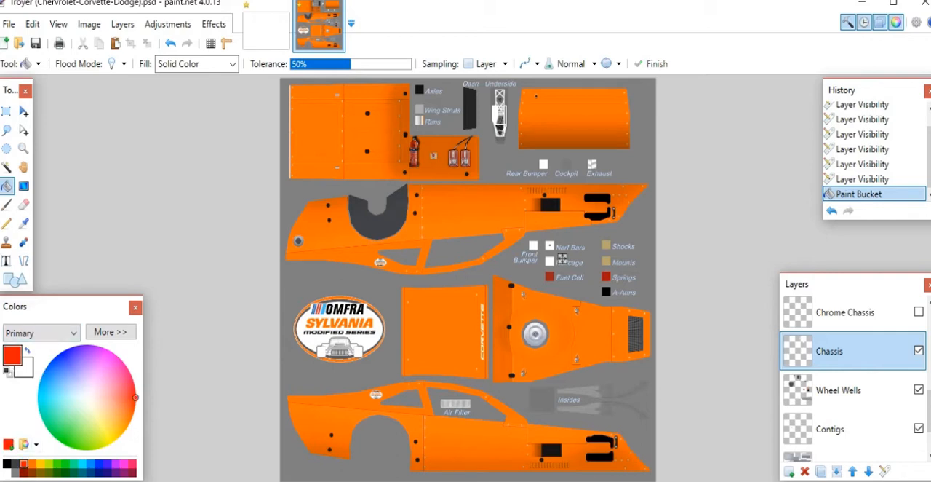
{"action": "left_click", "coordinate": [87, 397]}
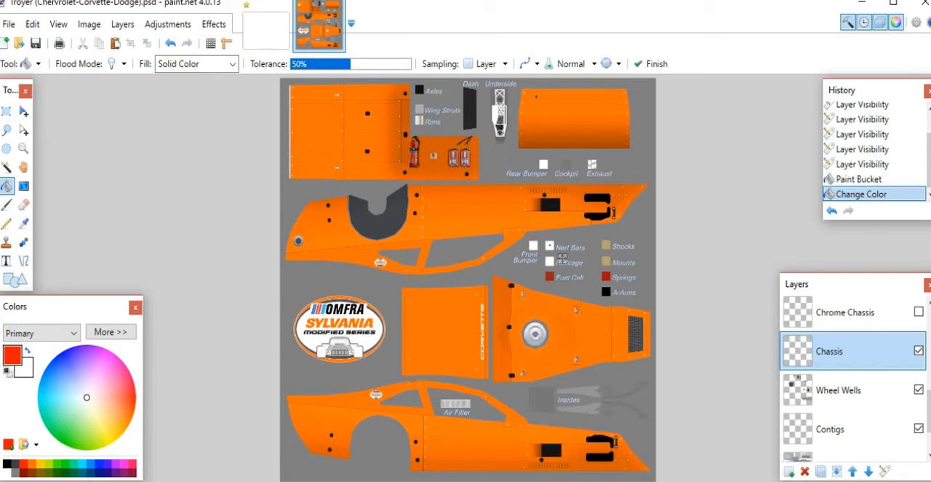
{"action": "left_click", "coordinate": [40, 332]}
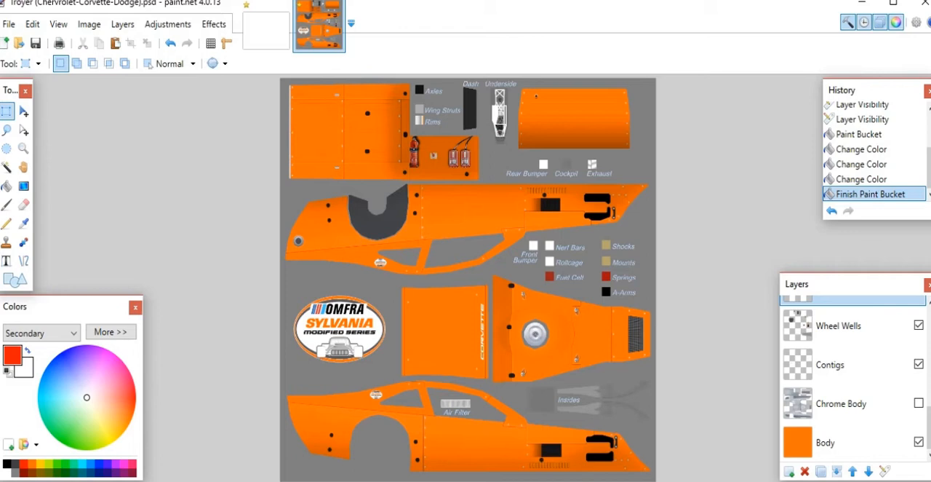
- Make the Body layer active with black ready as the Paint Bucket colour
{"action": "left_click", "coordinate": [830, 364]}
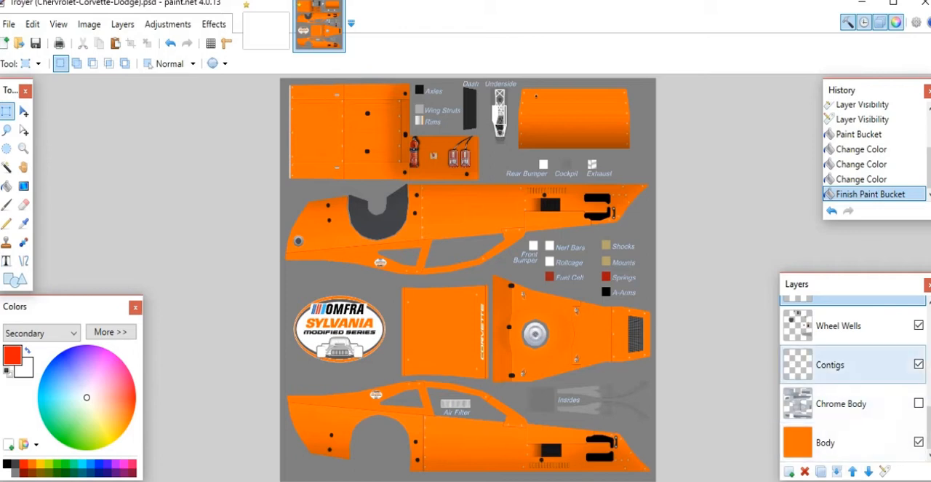
{"action": "left_click", "coordinate": [830, 363]}
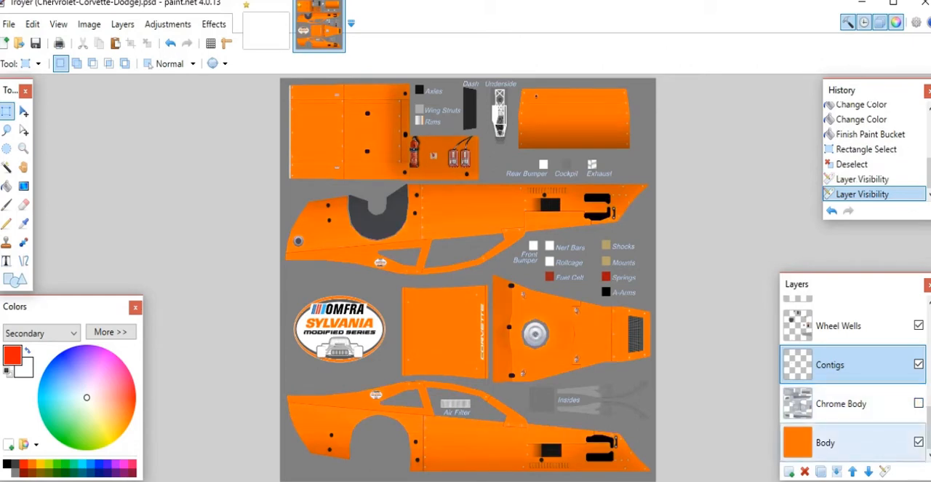
{"action": "left_click", "coordinate": [825, 442]}
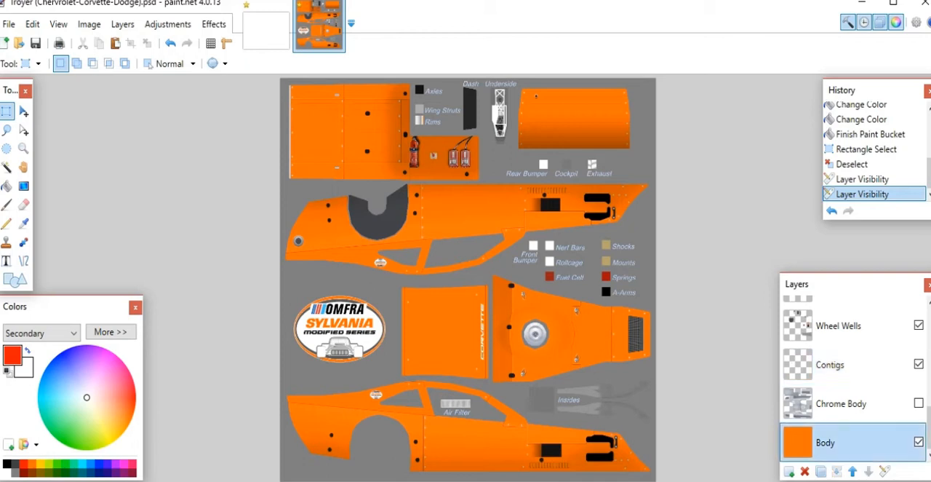
{"action": "left_click", "coordinate": [6, 186]}
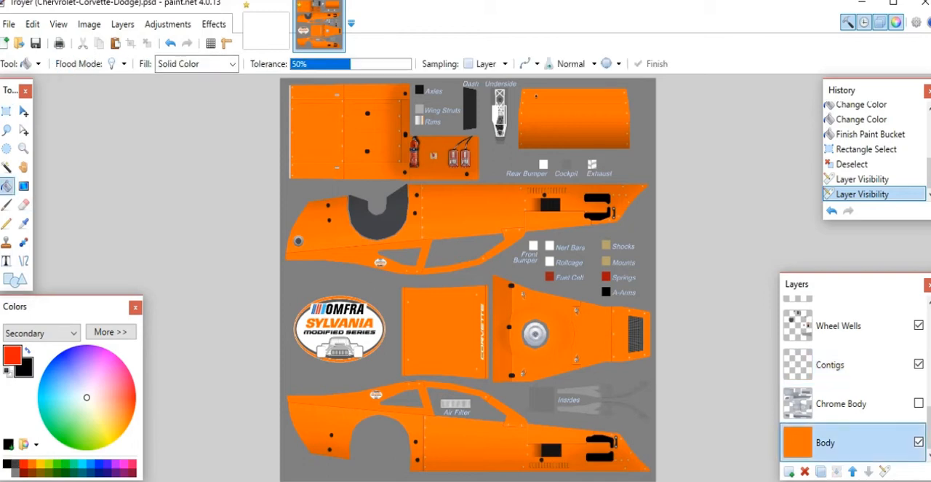
- Fill the orange car body black on the Body layer
{"action": "left_click", "coordinate": [415, 443]}
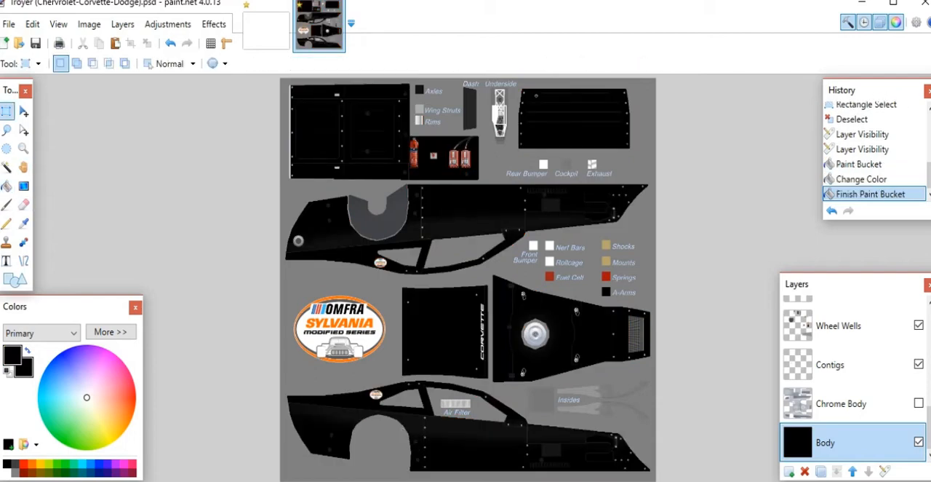
{"action": "left_click", "coordinate": [6, 261]}
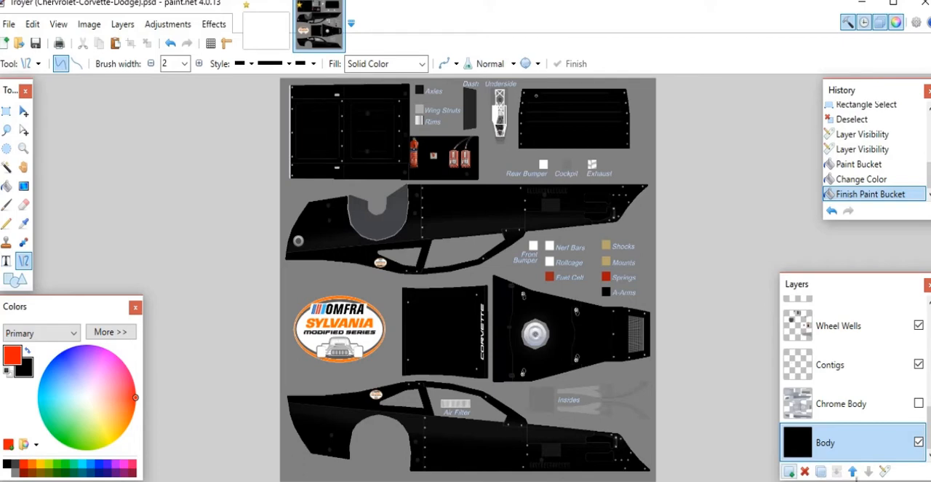
- On a new layer, draw a width-6 red curved stripe along the lower side panel
{"action": "left_click", "coordinate": [789, 473]}
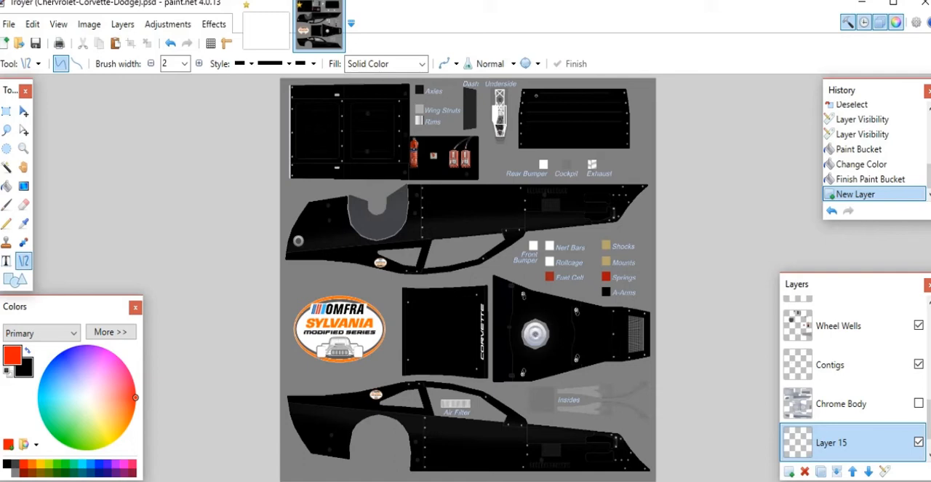
{"action": "left_click_drag", "start_coordinate": [335, 397], "coordinate": [560, 469]}
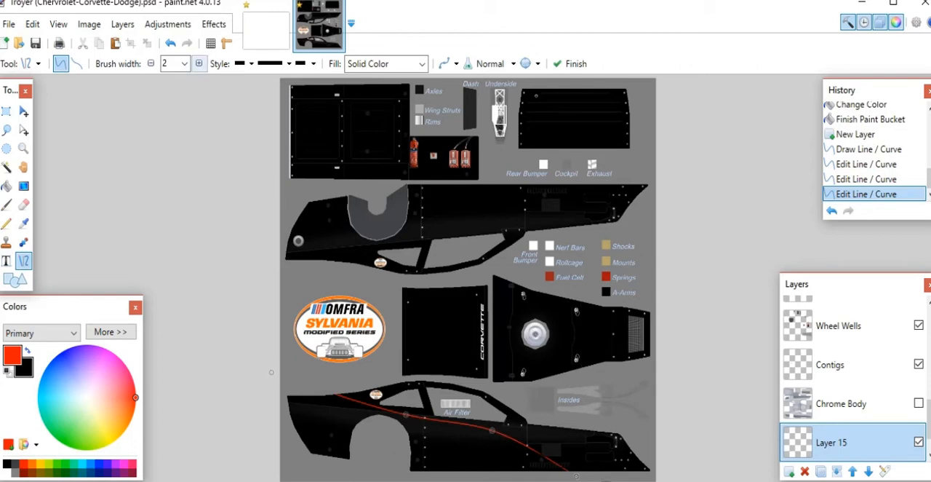
{"action": "left_click", "coordinate": [198, 63]}
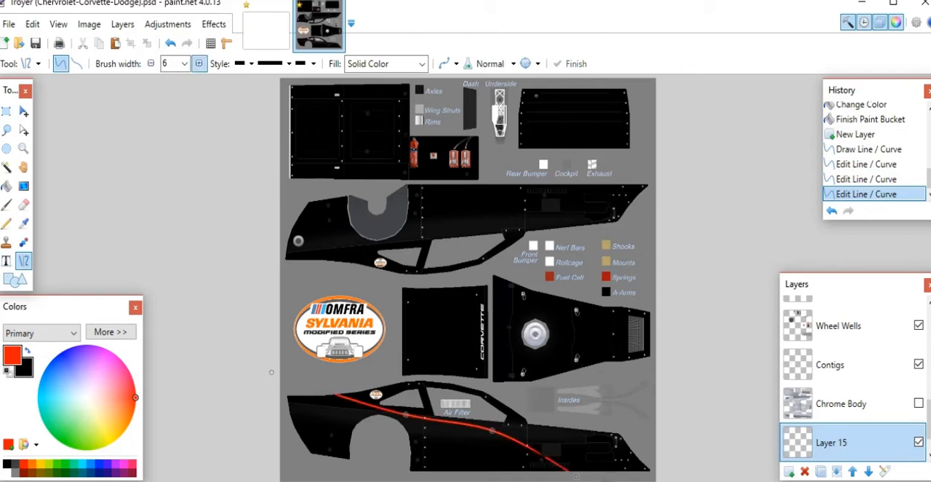
{"action": "left_click", "coordinate": [198, 64]}
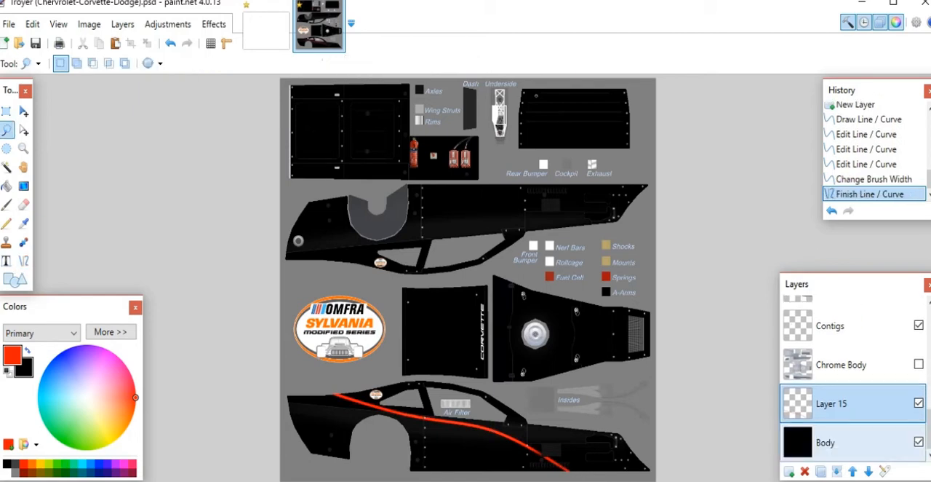
{"action": "left_click", "coordinate": [788, 471]}
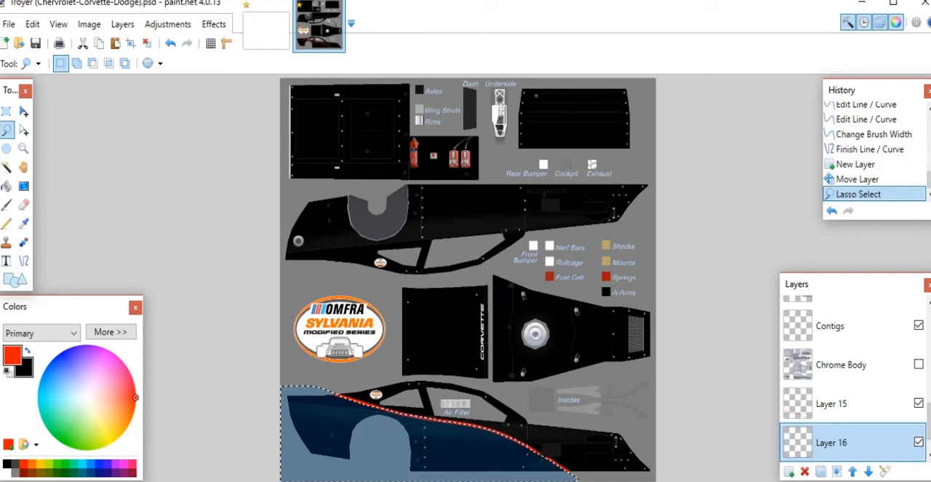
- Fill the area below the stripe white and merge it down with the stripe layer
{"action": "left_click", "coordinate": [7, 186]}
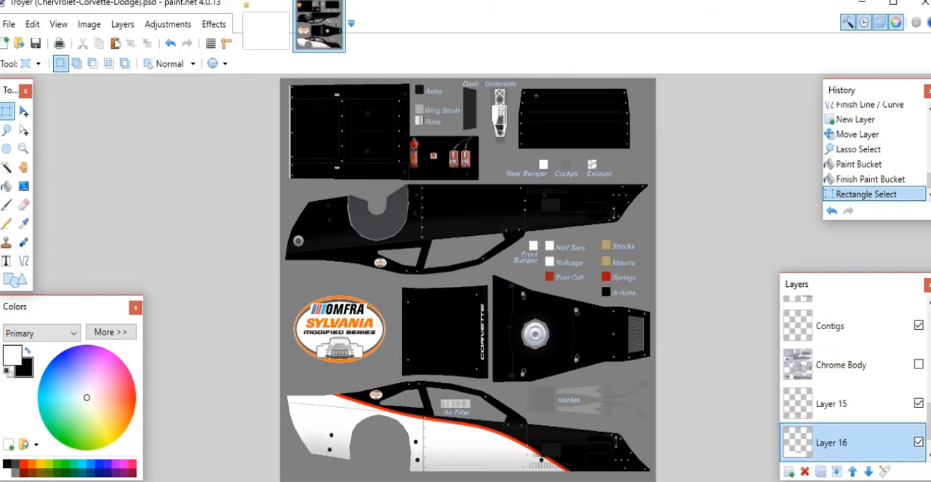
{"action": "left_click", "coordinate": [832, 403]}
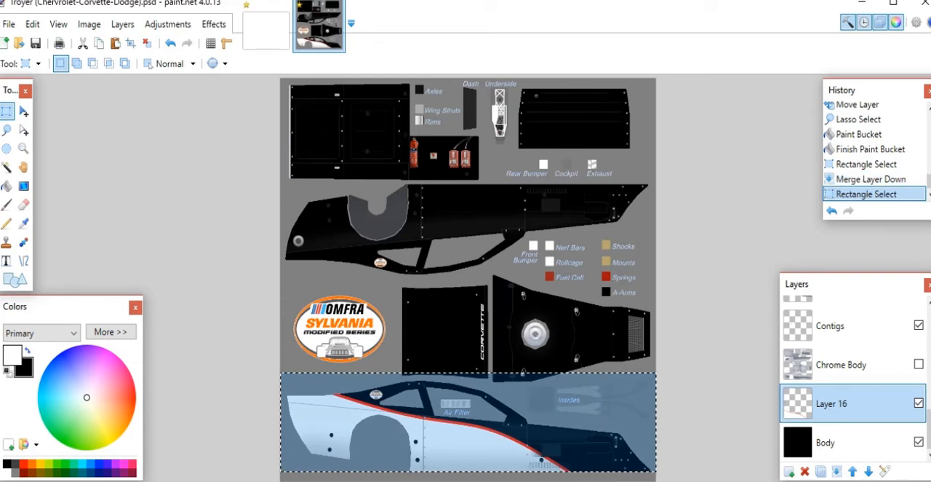
- Paste the copied stripe panel into a new image and flip it for the upper side
{"action": "left_click", "coordinate": [32, 24]}
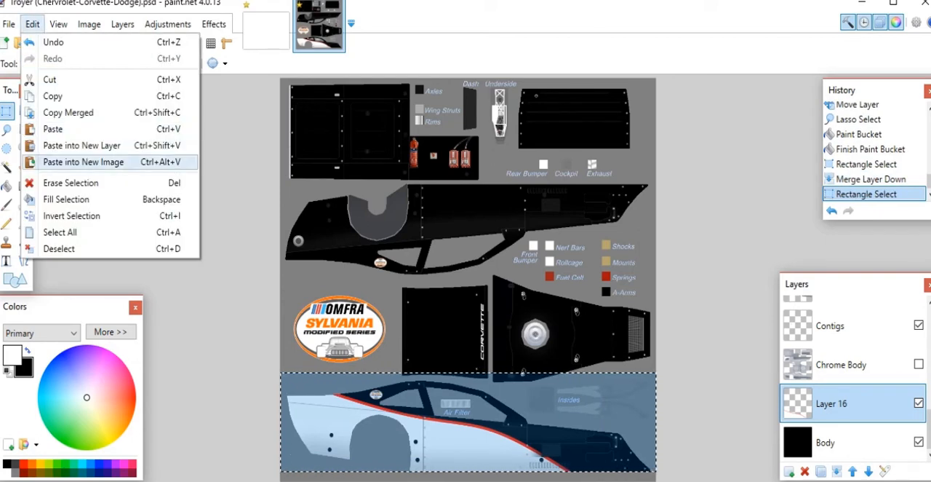
{"action": "left_click", "coordinate": [83, 162]}
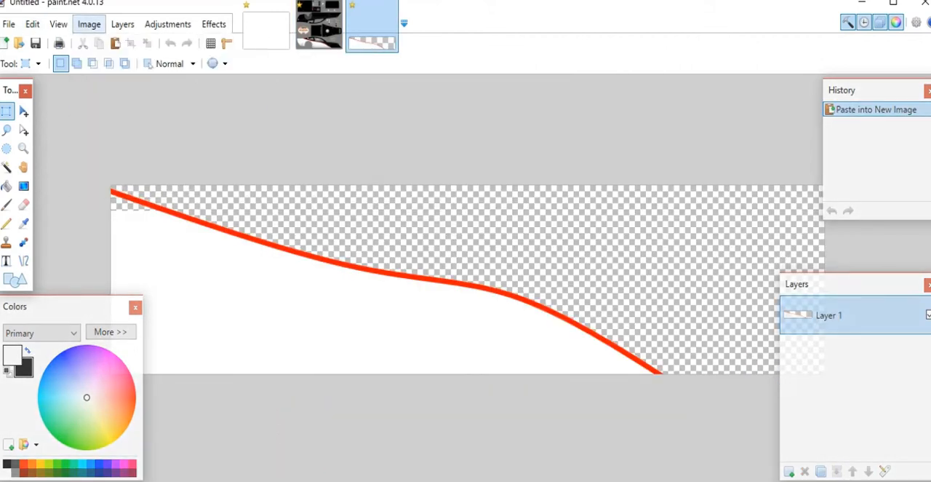
{"action": "left_click", "coordinate": [89, 24]}
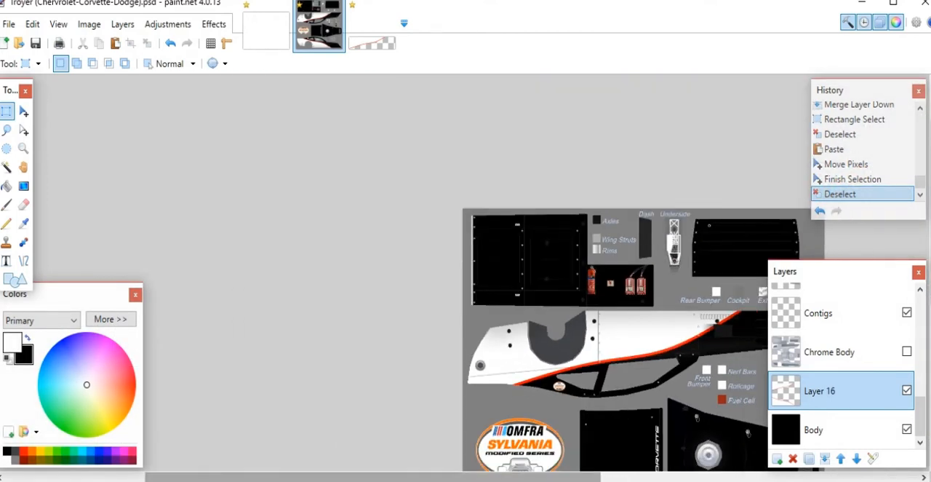
- Bring up the Google homepage in Chrome
{"action": "scroll", "scroll_direction": "down", "scroll_amount": 3}
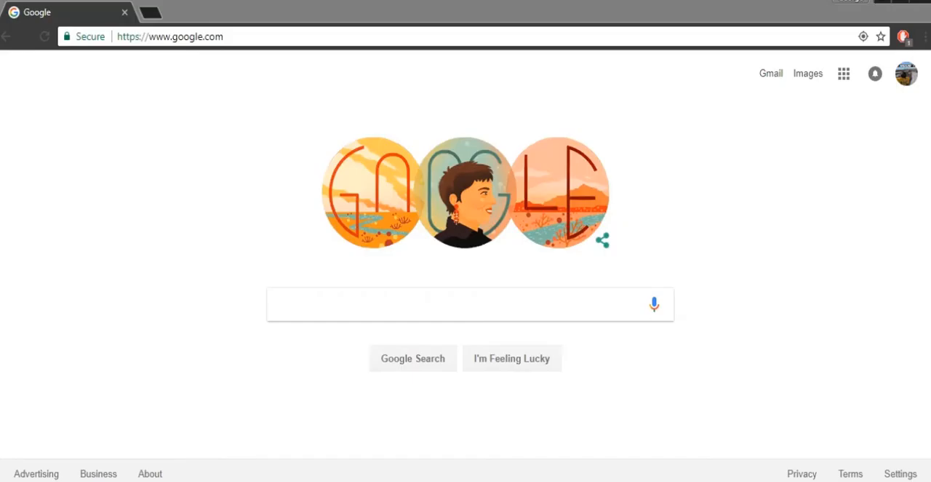
- Search Google Images for 'kyle busch 18' and copy the outlined 18 number image
{"action": "left_click", "coordinate": [466, 304]}
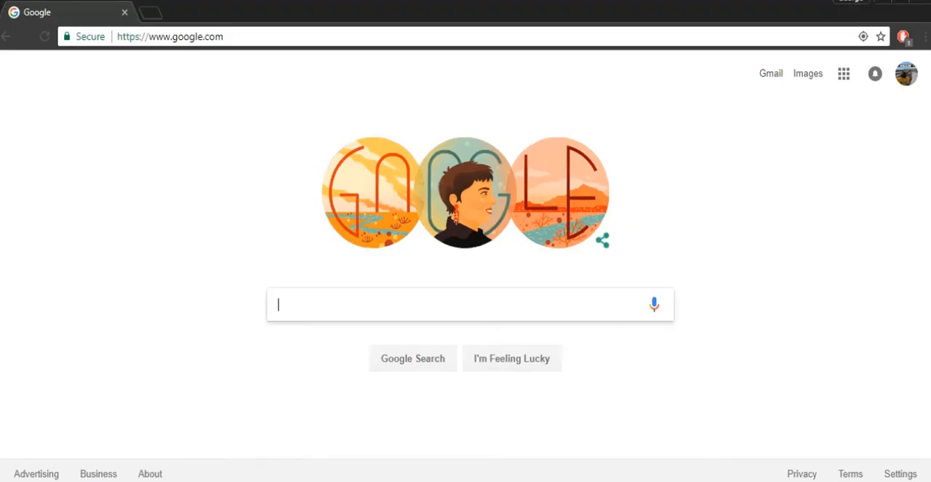
{"action": "type", "text": "kyle busch 18"}
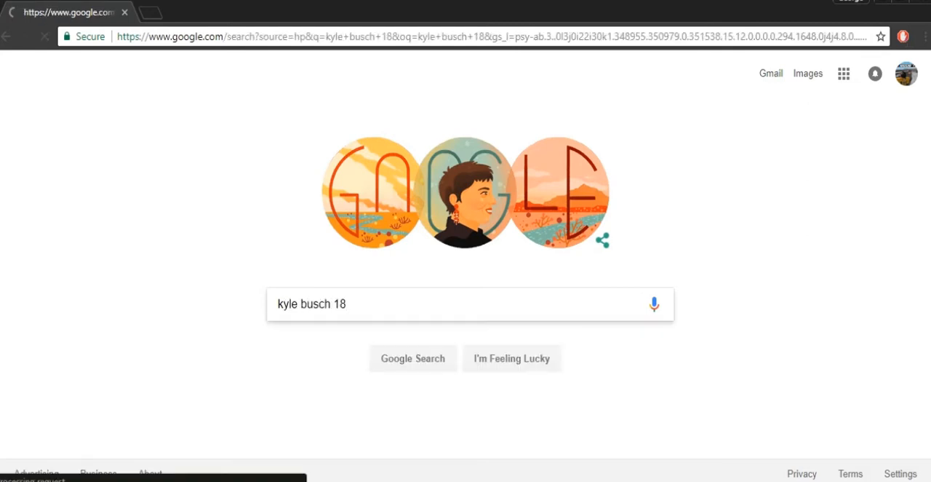
{"action": "left_click", "coordinate": [413, 358]}
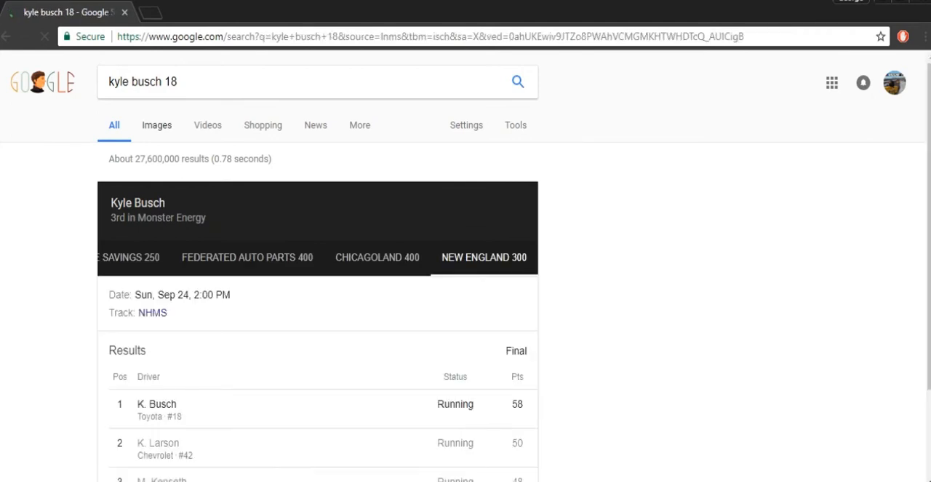
{"action": "left_click", "coordinate": [157, 125]}
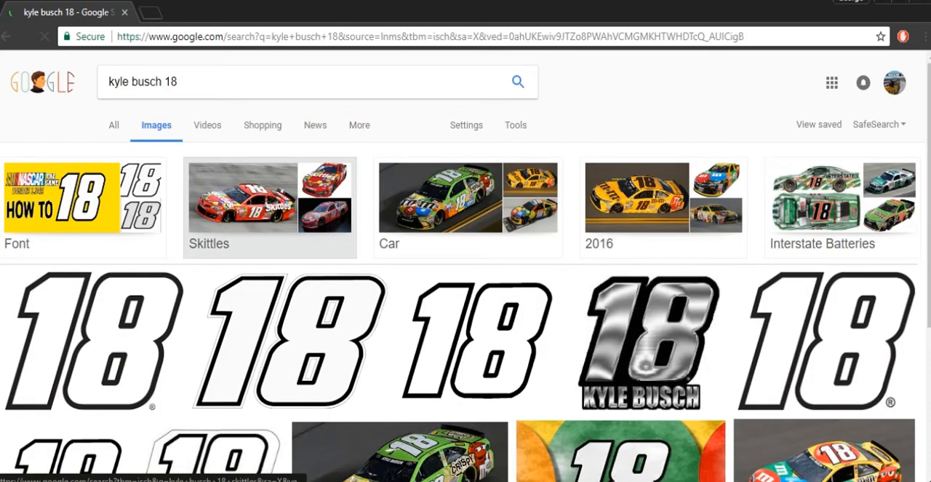
{"action": "mouse_move", "coordinate": [476, 342]}
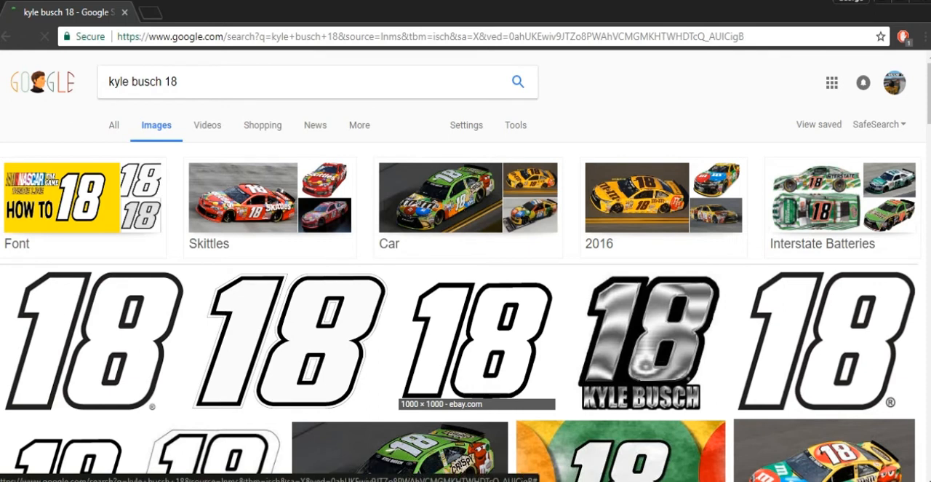
{"action": "scroll", "scroll_direction": "down", "scroll_amount": 3}
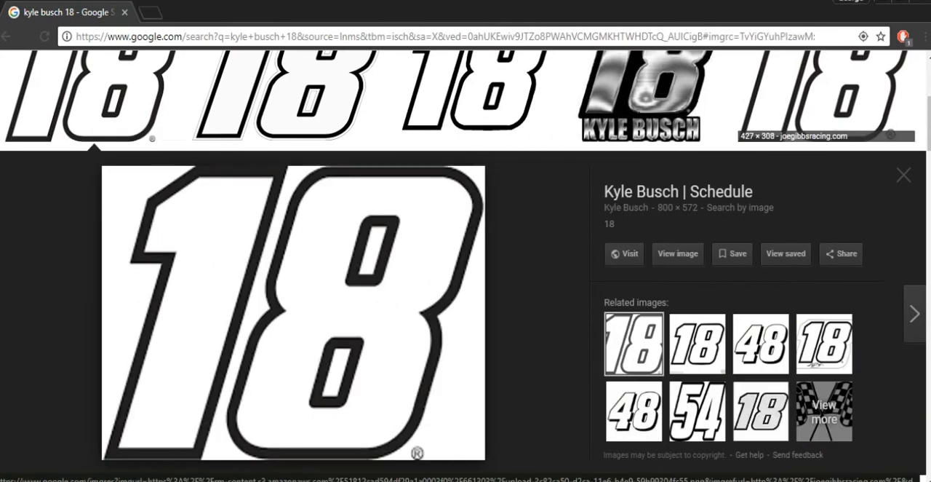
{"action": "right_click", "coordinate": [291, 313]}
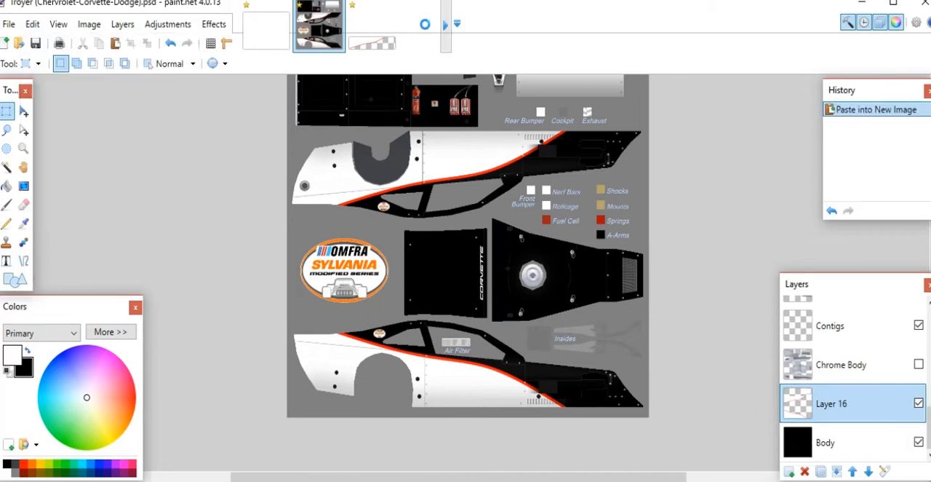
- Paste the copied outlined 18 graphic as a new untitled image
{"action": "left_click", "coordinate": [424, 27]}
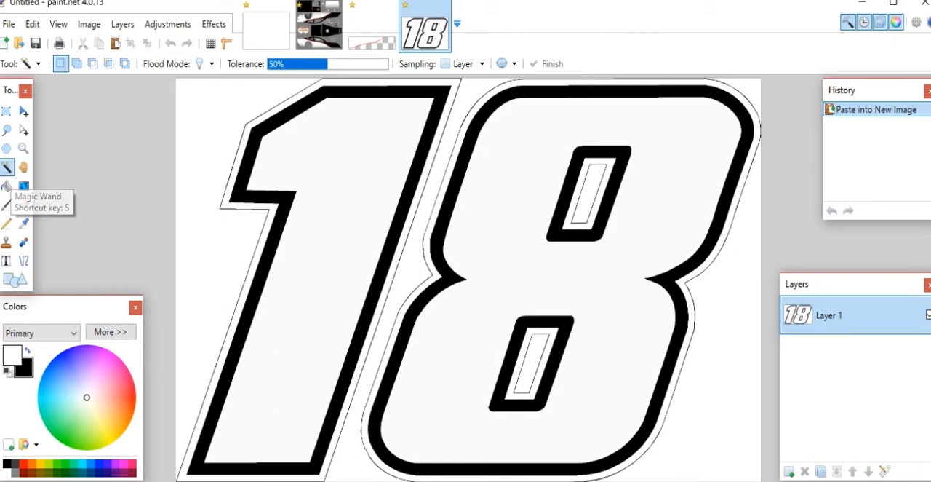
- Erase the white background and white digit interiors with the Magic Wand
{"action": "left_click", "coordinate": [203, 219]}
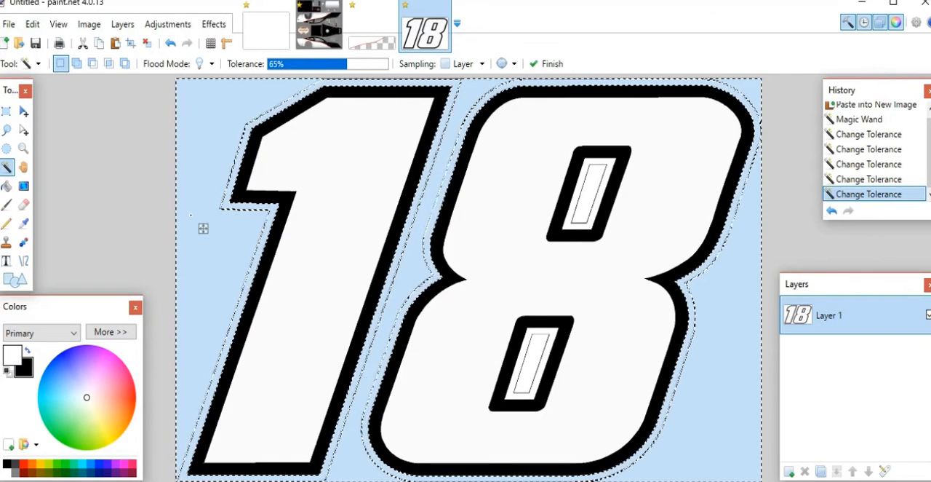
{"action": "left_click", "coordinate": [414, 277]}
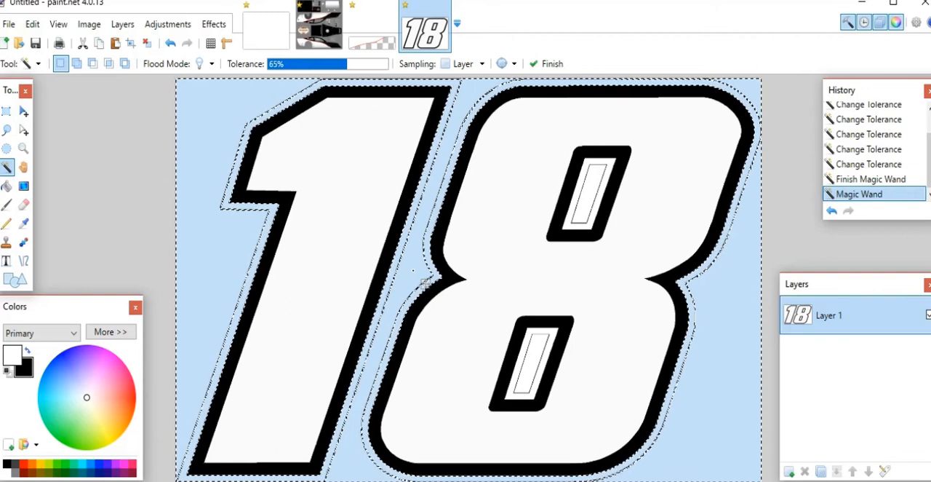
{"action": "left_click", "coordinate": [424, 282]}
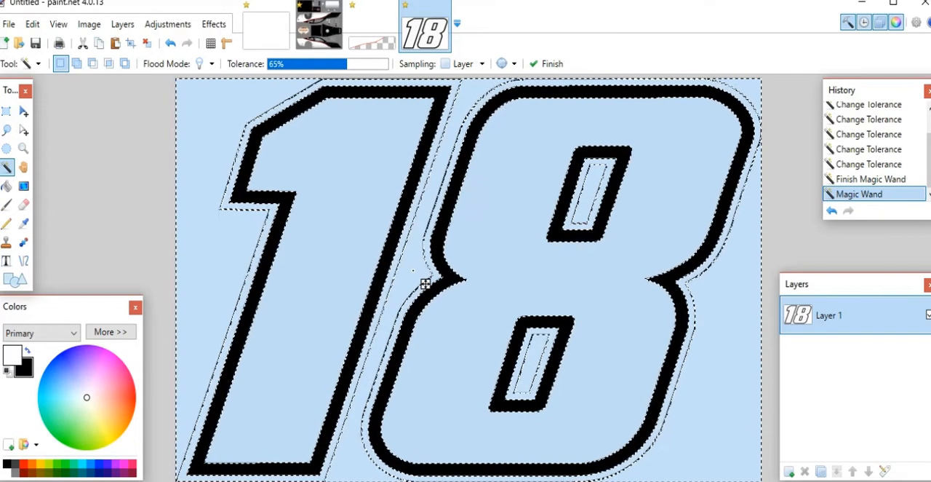
{"action": "key", "text": "Delete"}
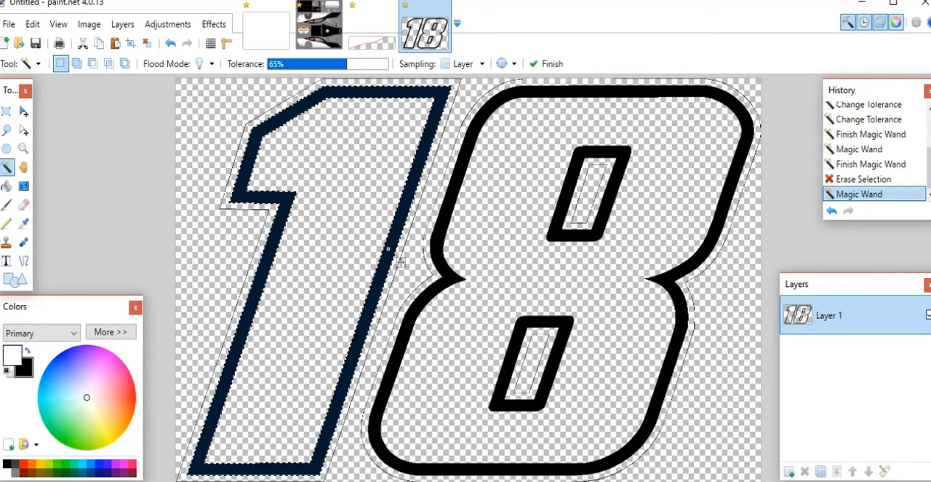
- Select the 18's black outline and invert the selection to everything else
{"action": "left_click", "coordinate": [459, 289]}
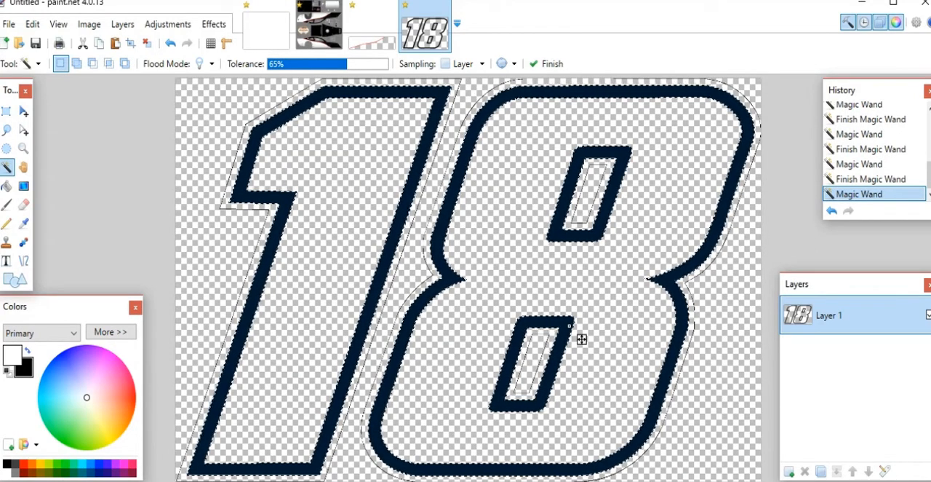
{"action": "left_click", "coordinate": [32, 24]}
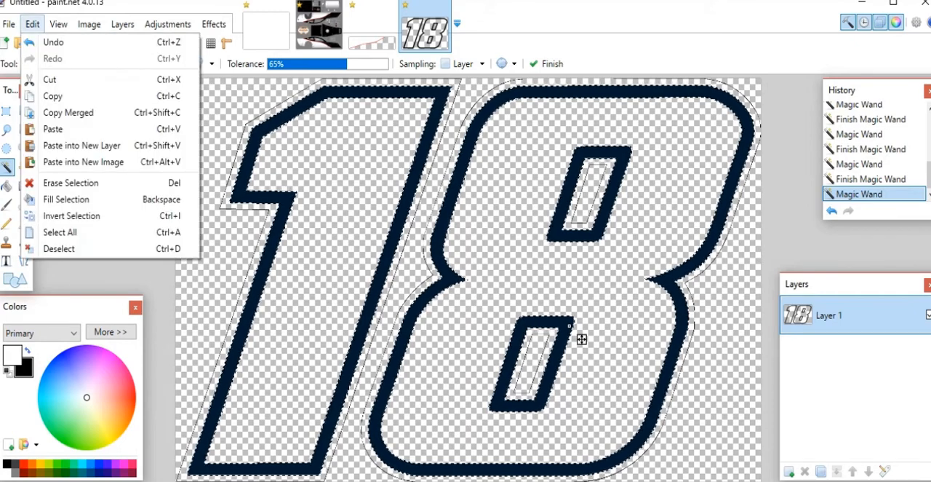
{"action": "mouse_move", "coordinate": [71, 215]}
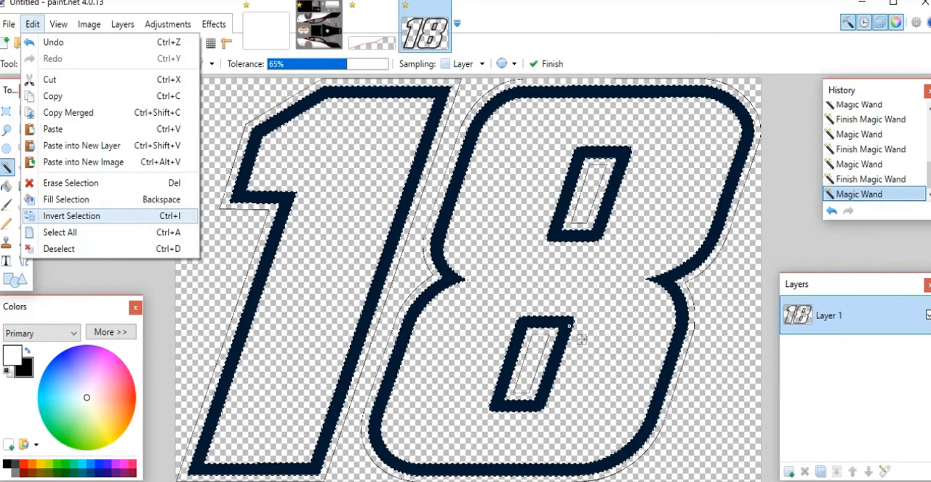
{"action": "left_click", "coordinate": [71, 216]}
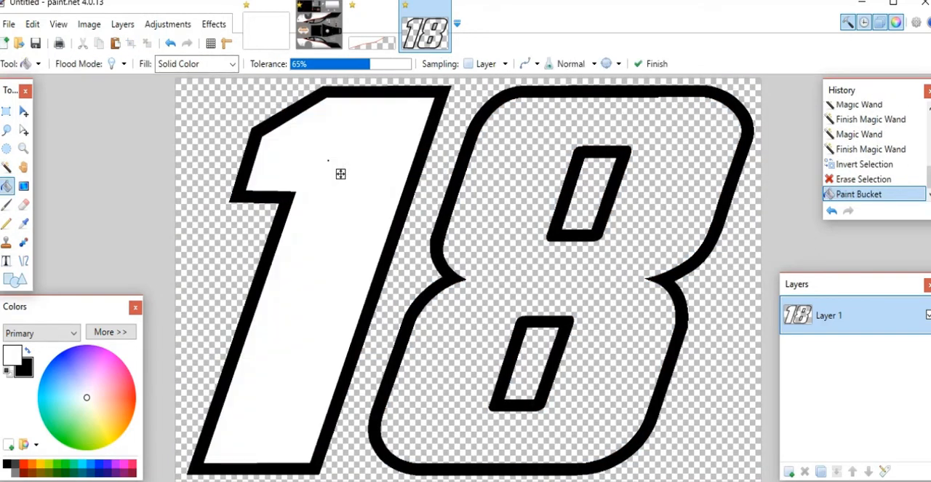
- Fill the 8 white, then recolour the black outline red with the Paint Bucket
{"action": "left_click", "coordinate": [507, 257]}
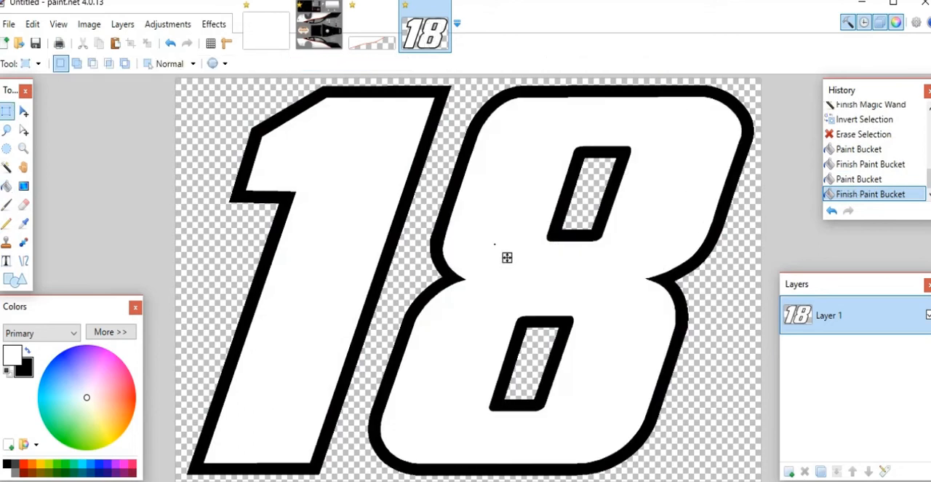
{"action": "left_click", "coordinate": [134, 398]}
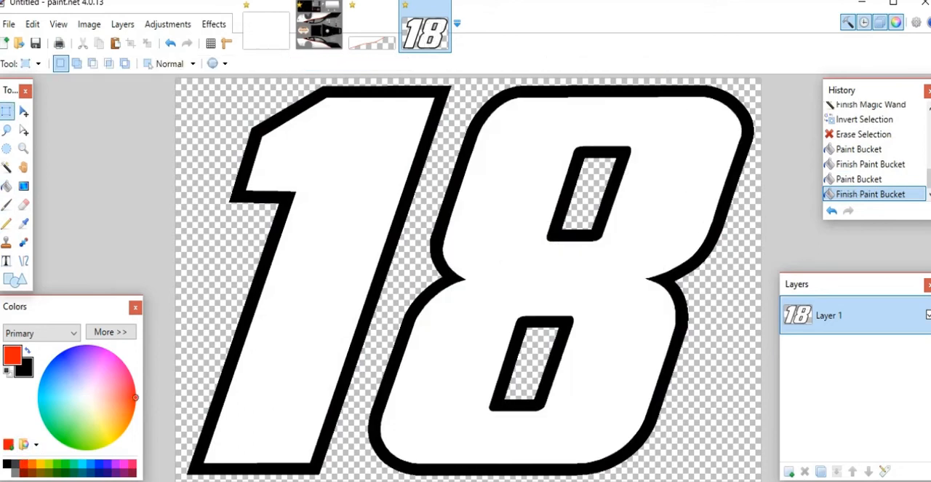
{"action": "left_click", "coordinate": [6, 185]}
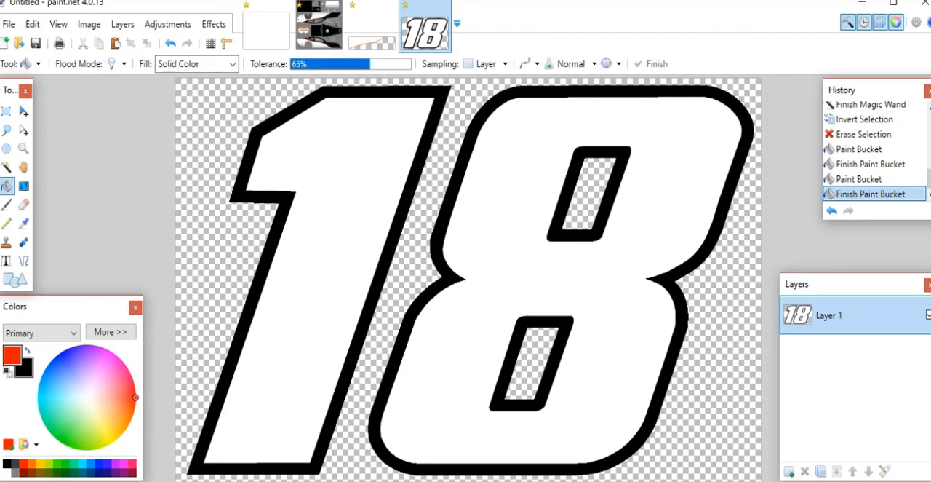
{"action": "left_click", "coordinate": [282, 198]}
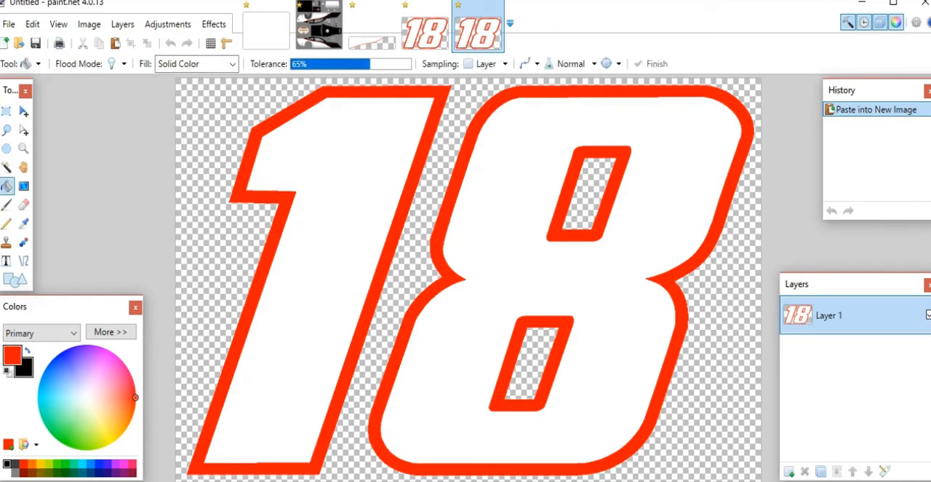
- Fill the copied 18's digits black, check the livery, then return to the white 18
{"action": "left_click", "coordinate": [349, 182]}
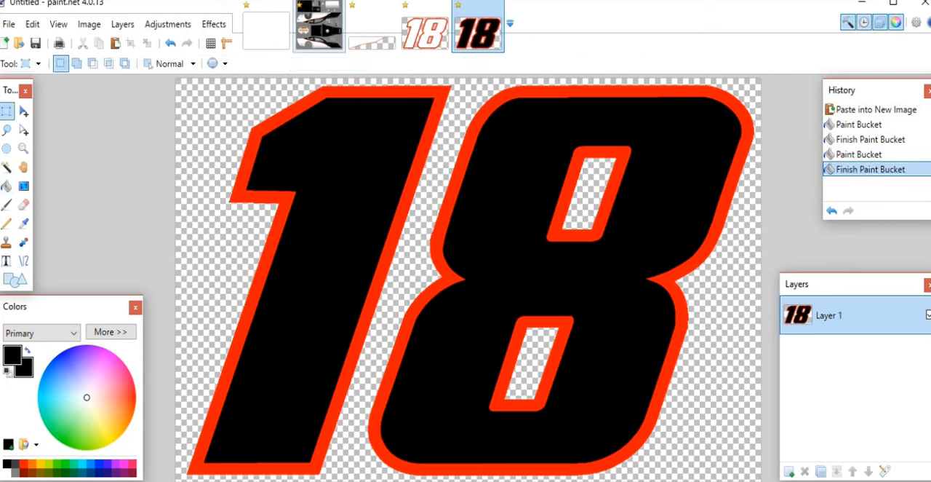
{"action": "left_click", "coordinate": [319, 31]}
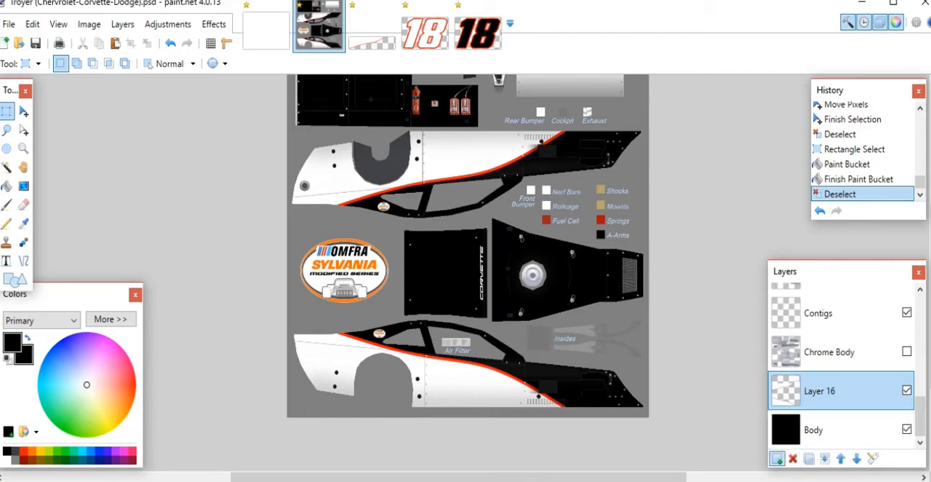
{"action": "left_click", "coordinate": [777, 458]}
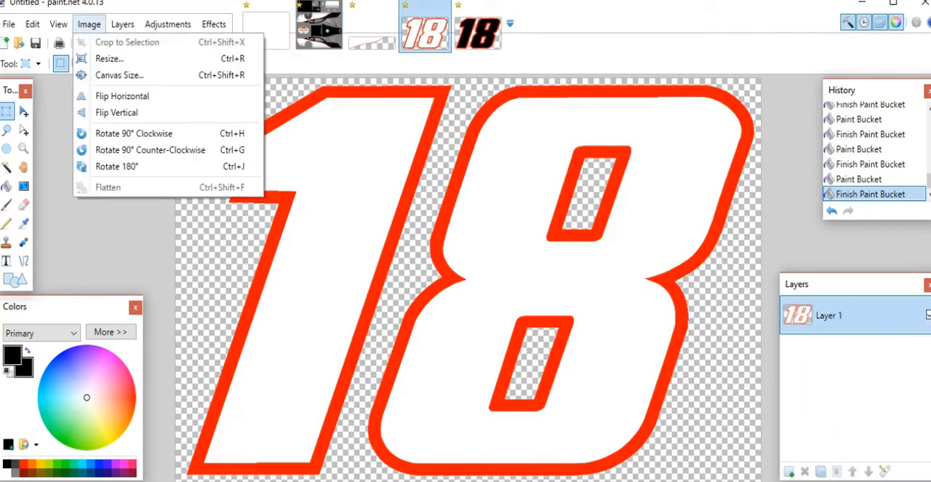
- Resize the black-filled 18 image to a smaller size
{"action": "left_click", "coordinate": [110, 58]}
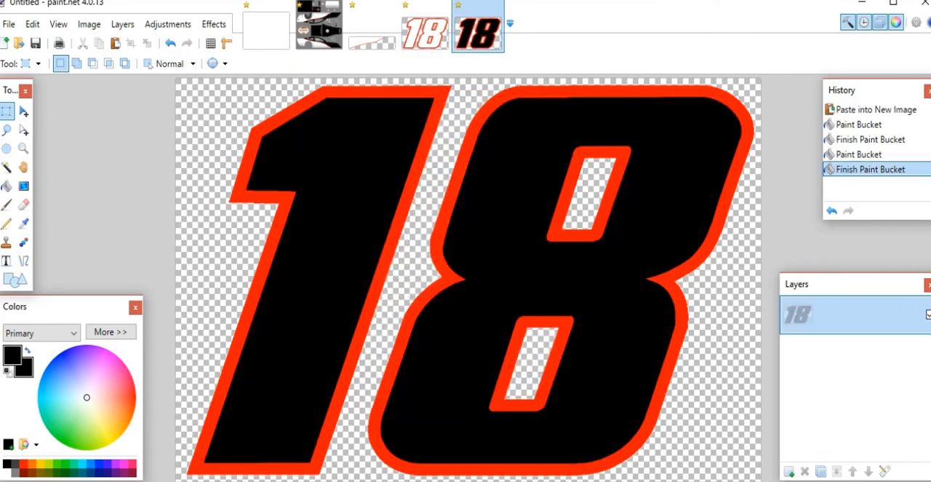
{"action": "left_click", "coordinate": [88, 24]}
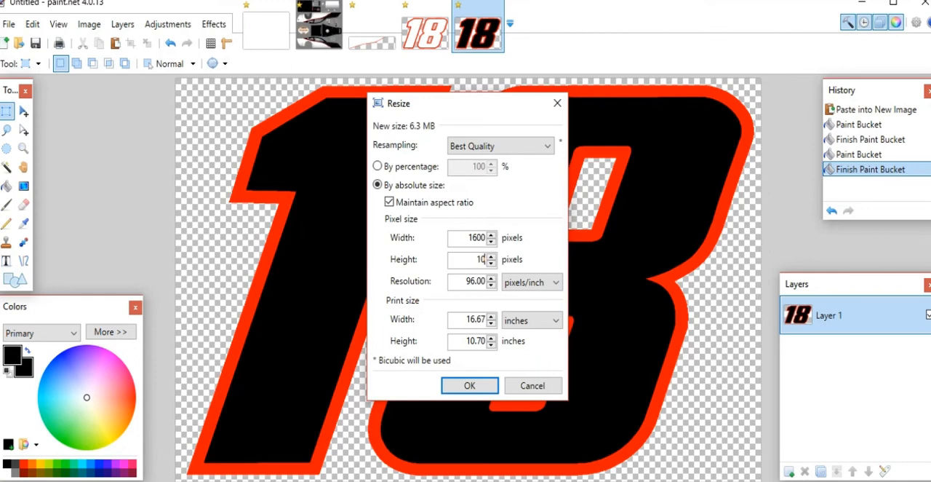
{"action": "left_click", "coordinate": [469, 384]}
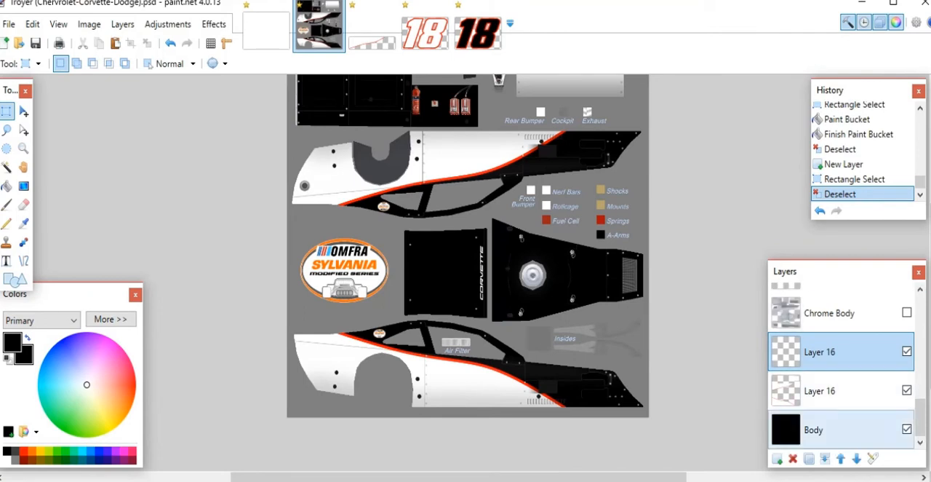
- Paste the black 18 onto the livery's lower white side panel
{"action": "left_click", "coordinate": [820, 391]}
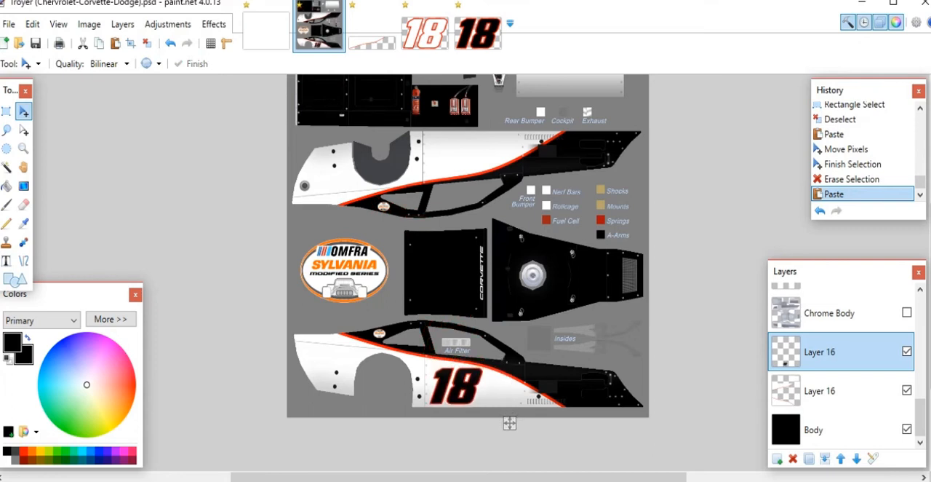
{"action": "left_click_drag", "start_coordinate": [440, 382], "coordinate": [454, 384]}
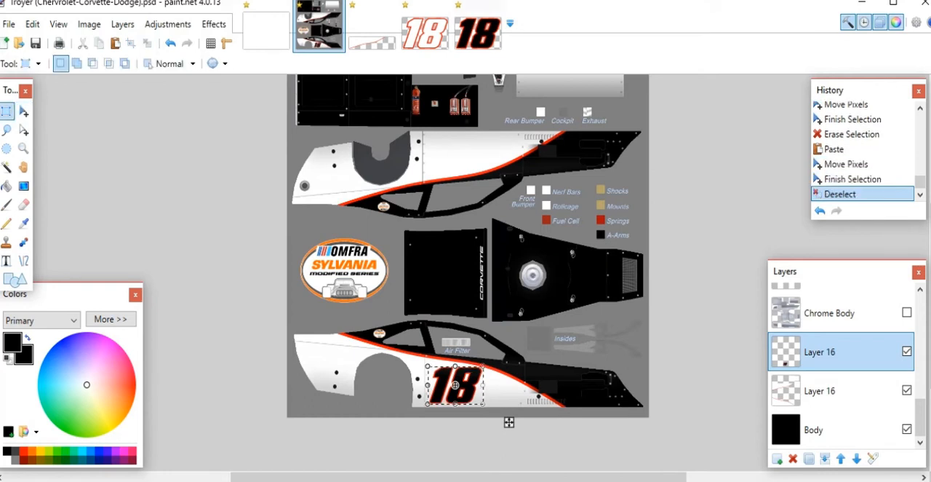
{"action": "left_click", "coordinate": [89, 23]}
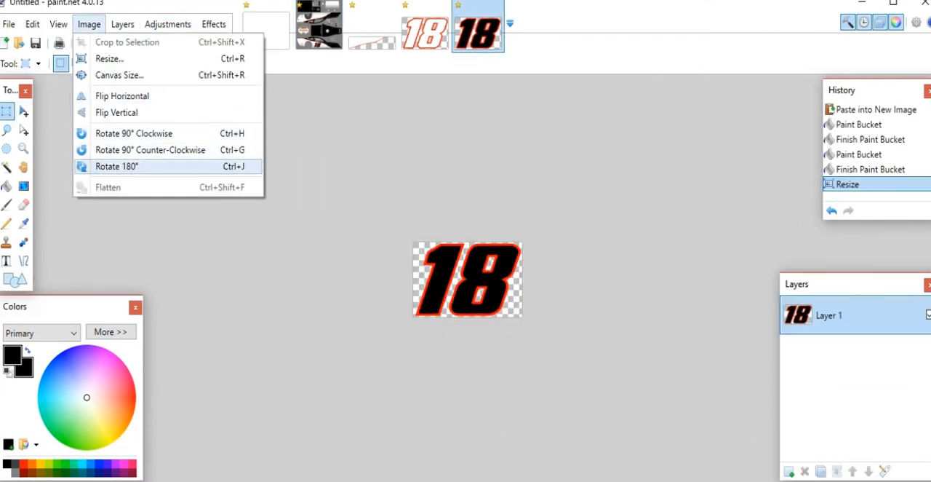
- Rotate the black 18 by 180° and resize the white 18 to 234x150
{"action": "left_click", "coordinate": [116, 166]}
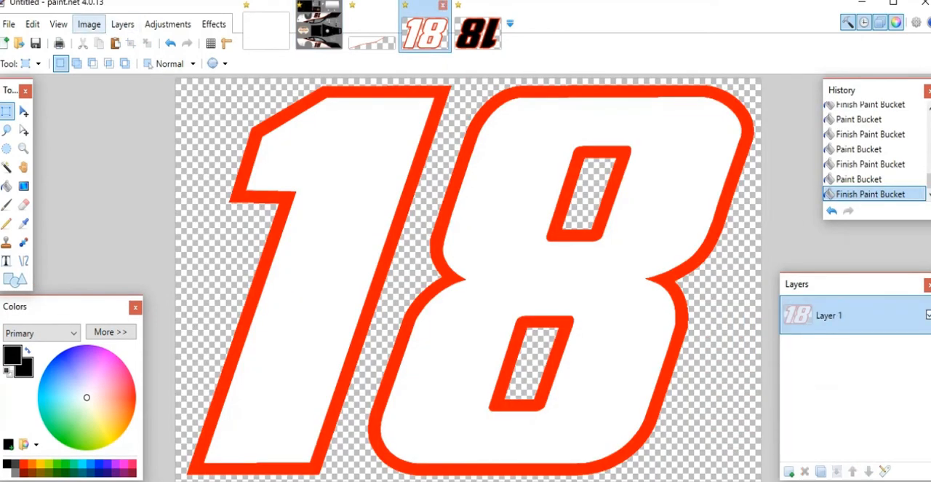
{"action": "left_click", "coordinate": [89, 24]}
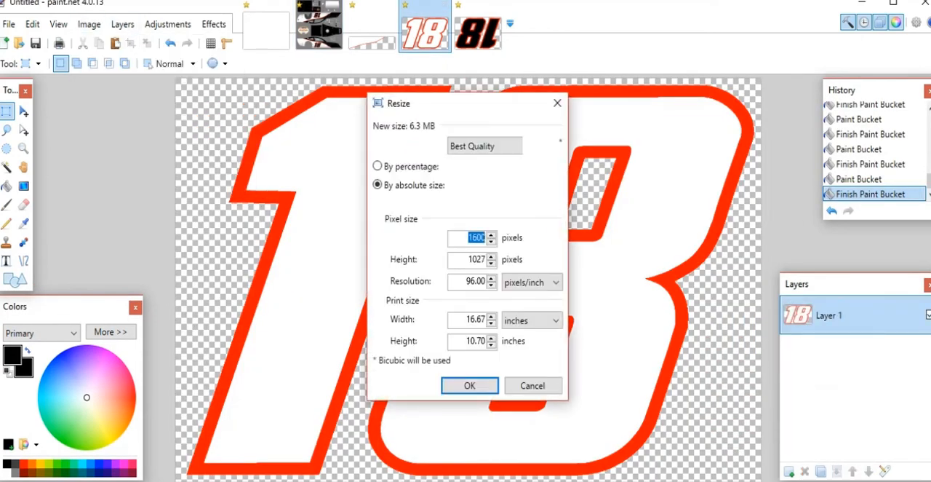
{"action": "left_click", "coordinate": [389, 201]}
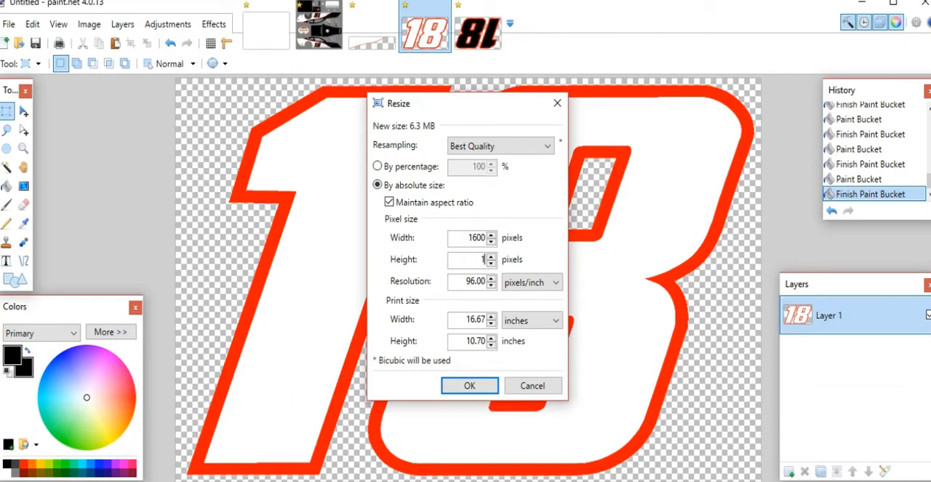
{"action": "type", "text": "150"}
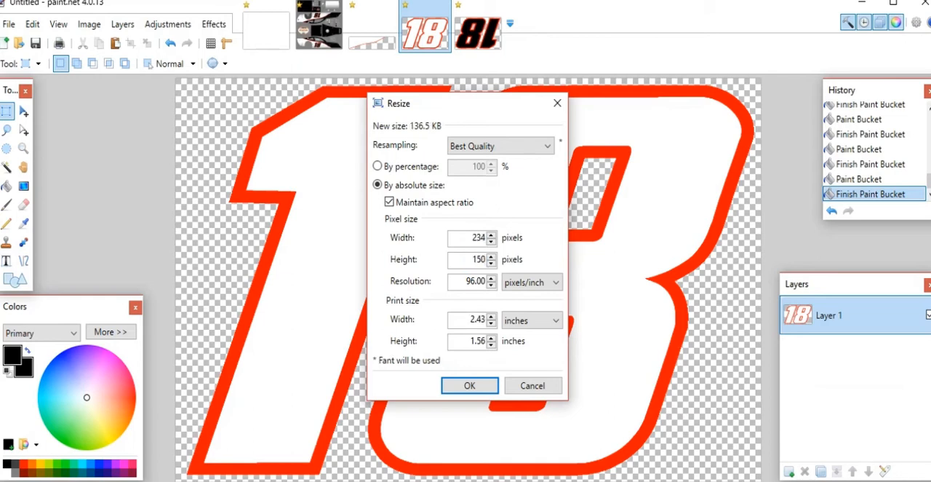
{"action": "left_click", "coordinate": [470, 385]}
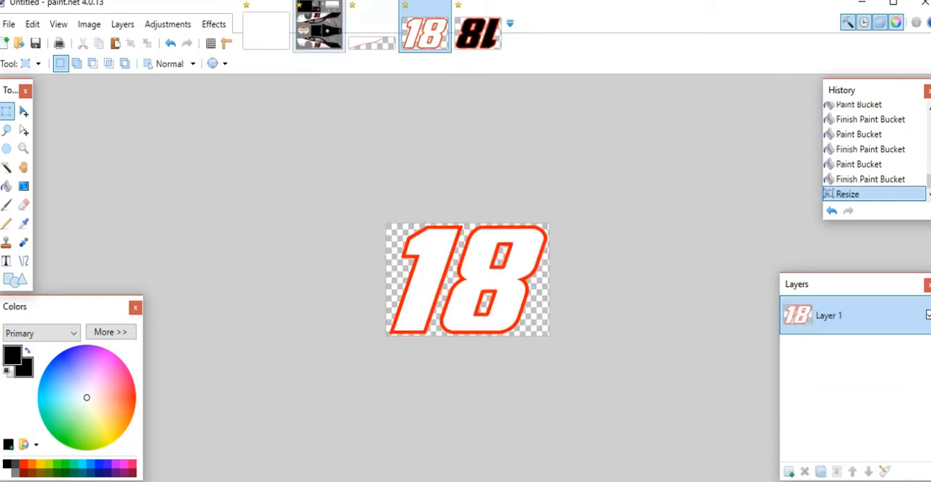
- Check the livery, return to the white 18, and cancel the resize dialog
{"action": "left_click", "coordinate": [318, 27]}
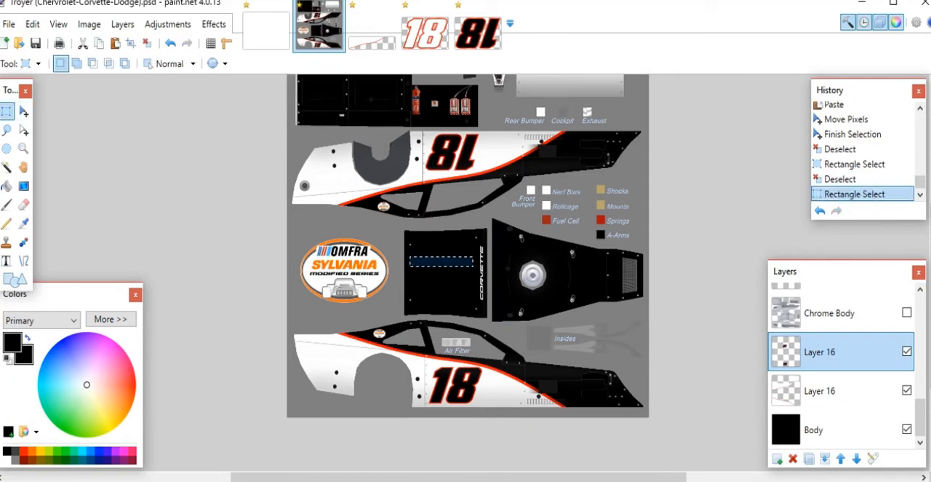
{"action": "left_click", "coordinate": [424, 29]}
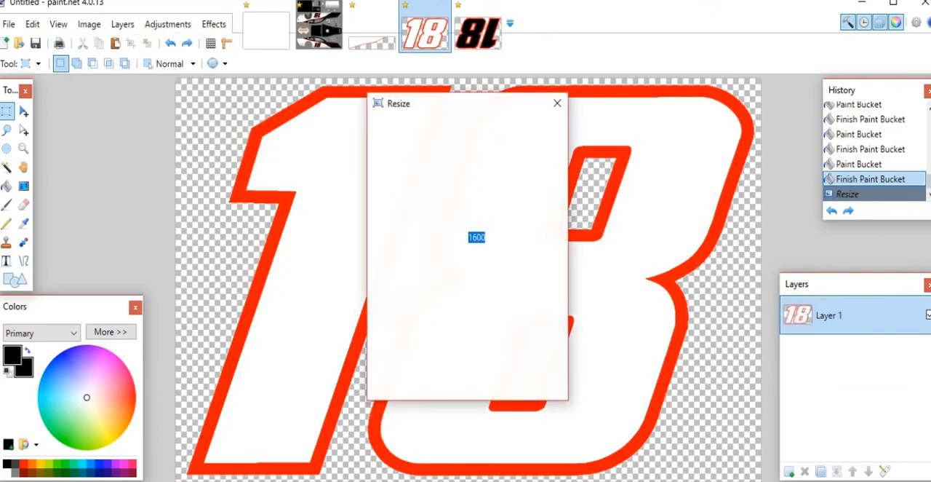
{"action": "left_click", "coordinate": [557, 102]}
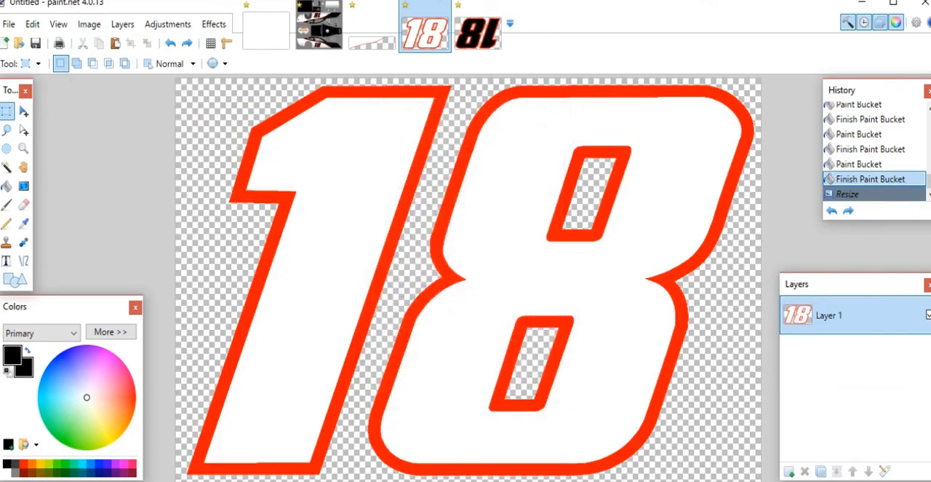
- Finish the Graymalkin text credit under the white 18 on the livery hood
{"action": "left_click", "coordinate": [318, 27]}
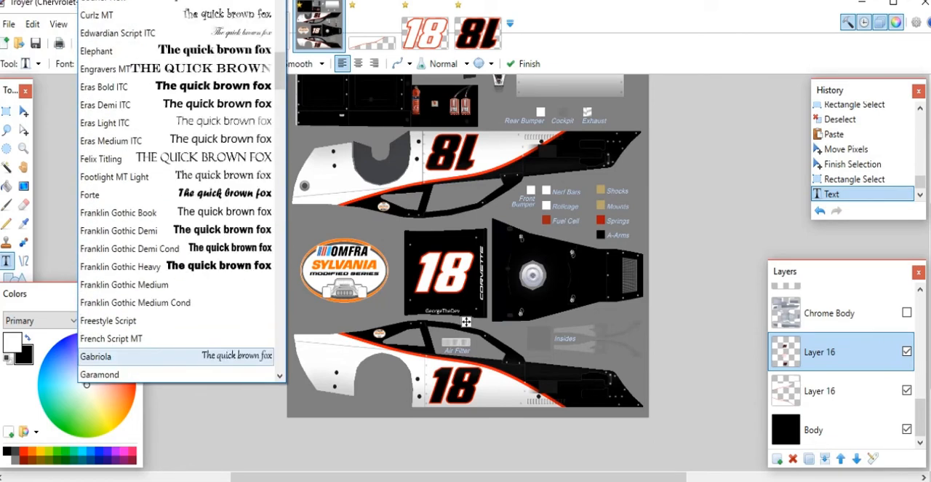
{"action": "scroll", "scroll_direction": "down", "scroll_amount": 3}
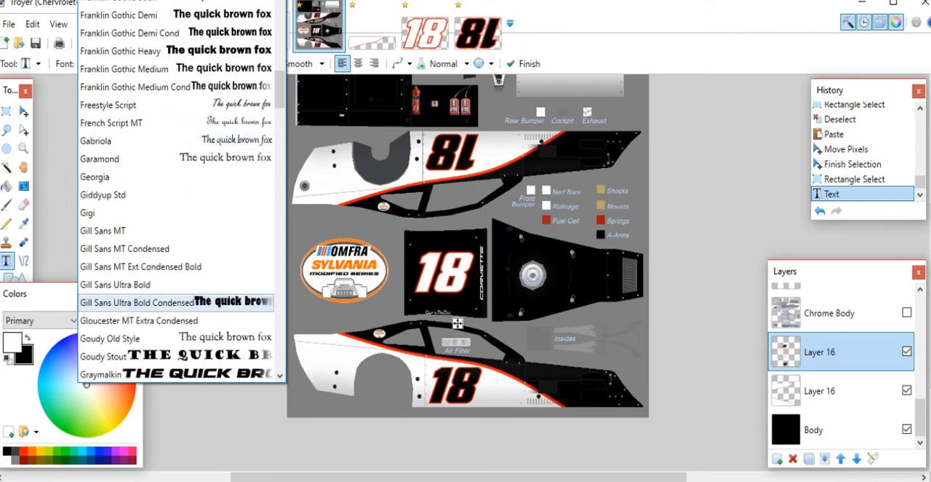
{"action": "scroll", "scroll_direction": "down", "scroll_amount": 3}
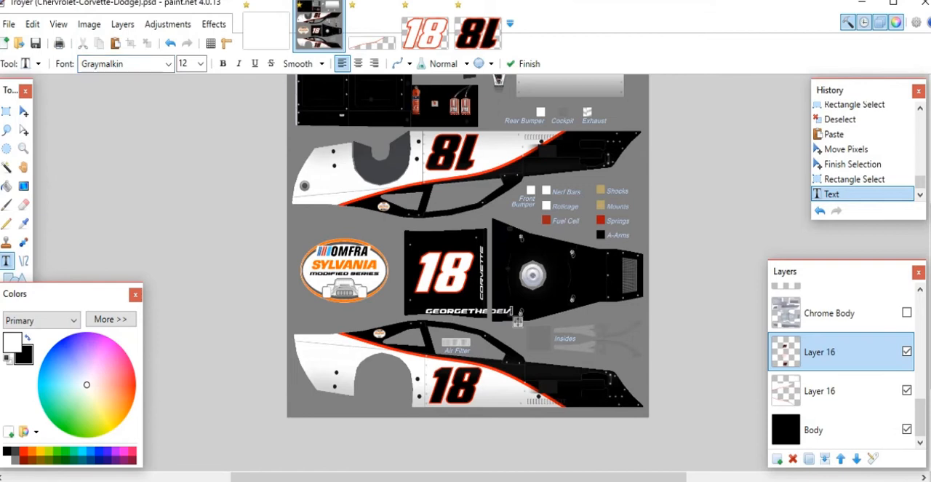
{"action": "left_click", "coordinate": [201, 64]}
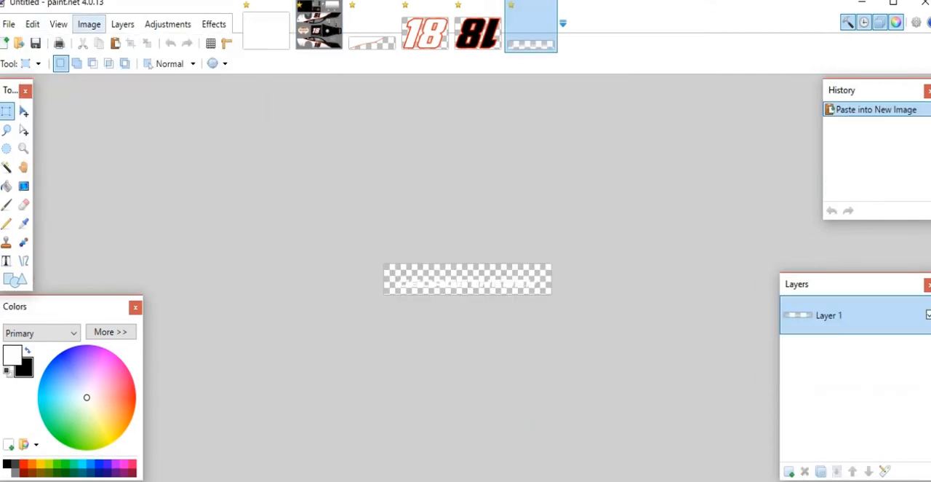
{"action": "left_click", "coordinate": [319, 28]}
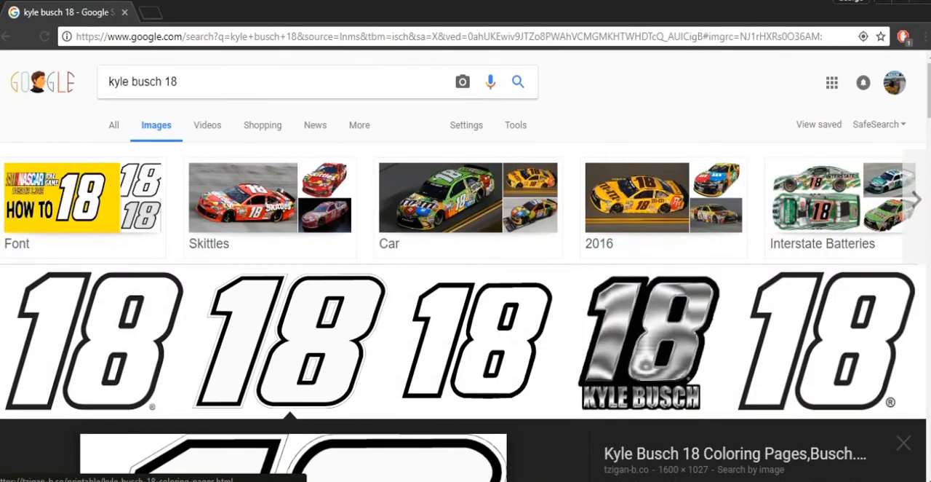
- Search Google Images for 'z line design' and copy the red Z-Line Designs logo
{"action": "type", "text": "z"}
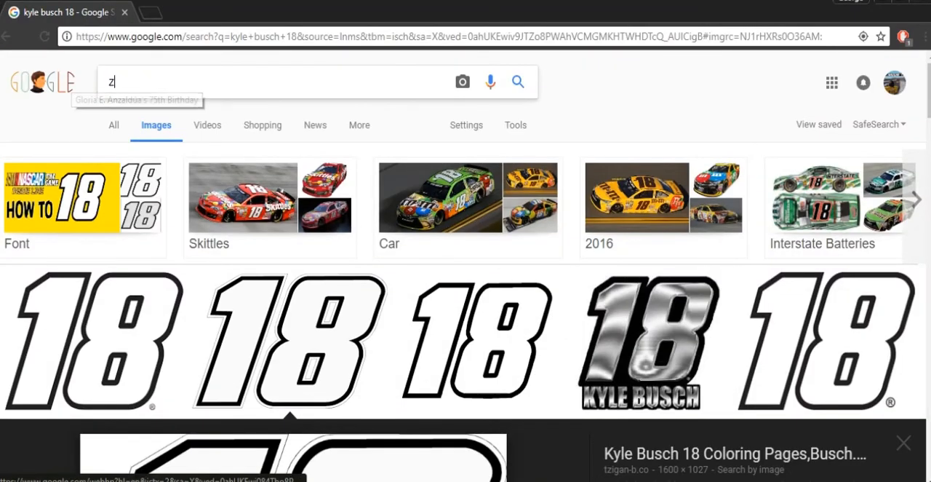
{"action": "type", "text": "line designs"}
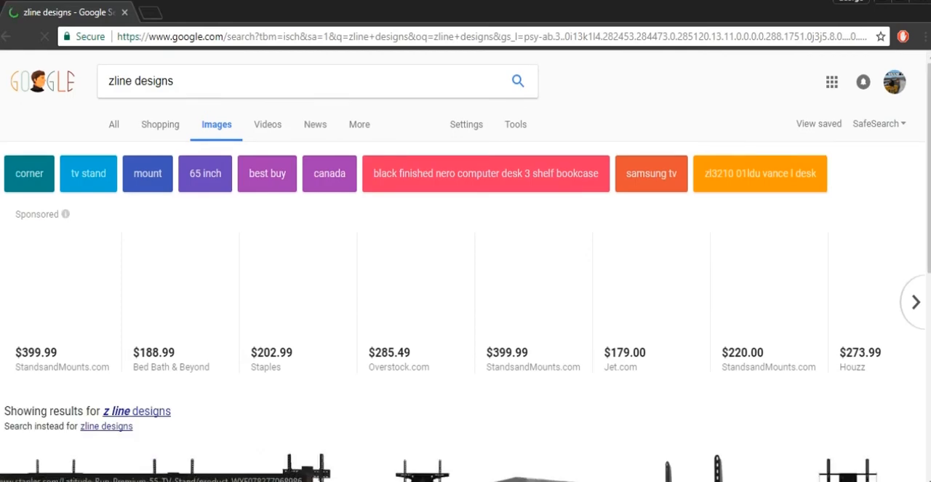
{"action": "scroll", "scroll_direction": "down", "scroll_amount": 3}
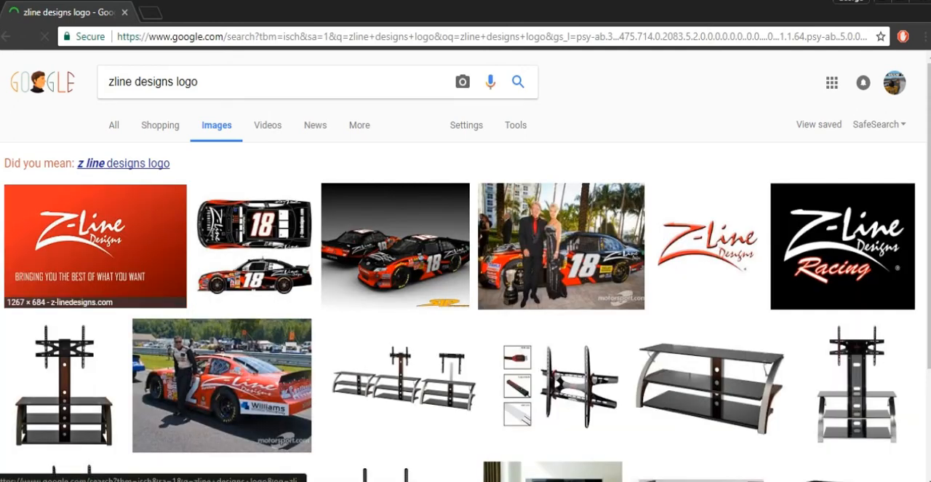
{"action": "scroll", "scroll_direction": "down", "scroll_amount": 3}
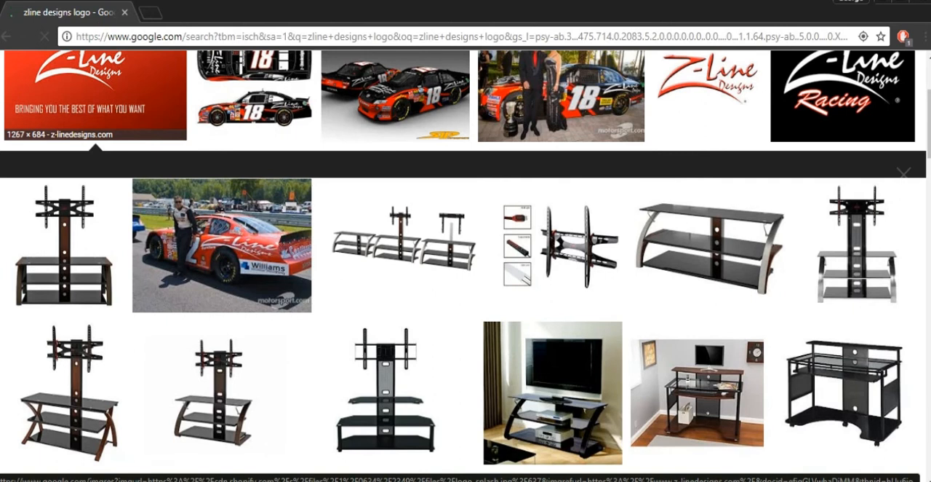
{"action": "right_click", "coordinate": [94, 96]}
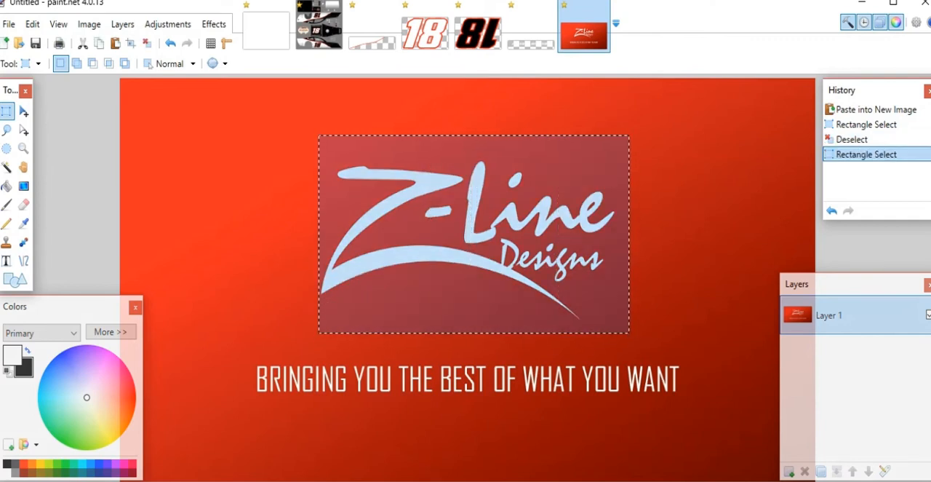
- Crop the pasted Z-Line Designs image to the selected logo area
{"action": "left_click", "coordinate": [89, 24]}
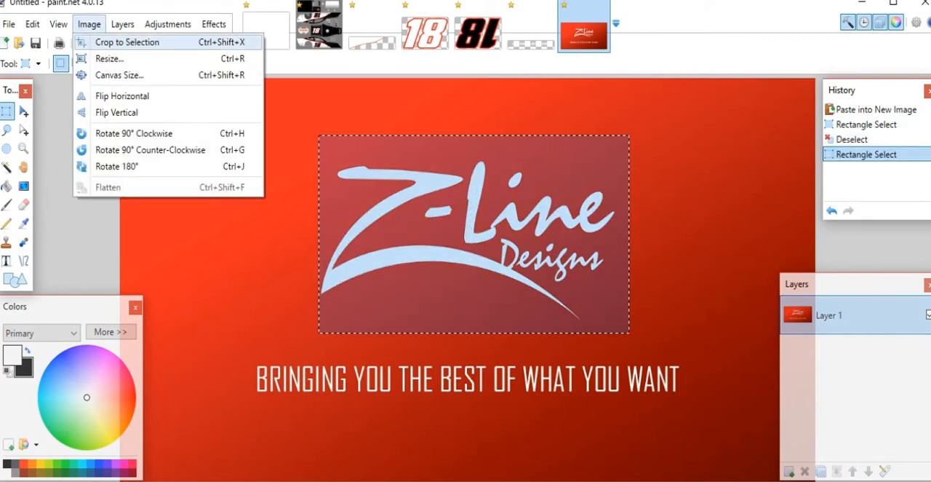
{"action": "left_click", "coordinate": [127, 42]}
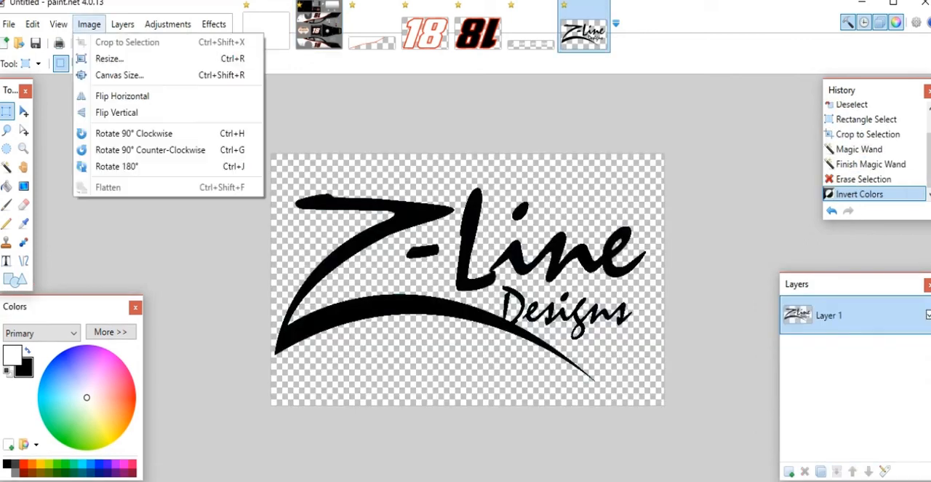
- Resize the Z-Line logo and drag the pasted decal into place on the side panel
{"action": "left_click", "coordinate": [109, 58]}
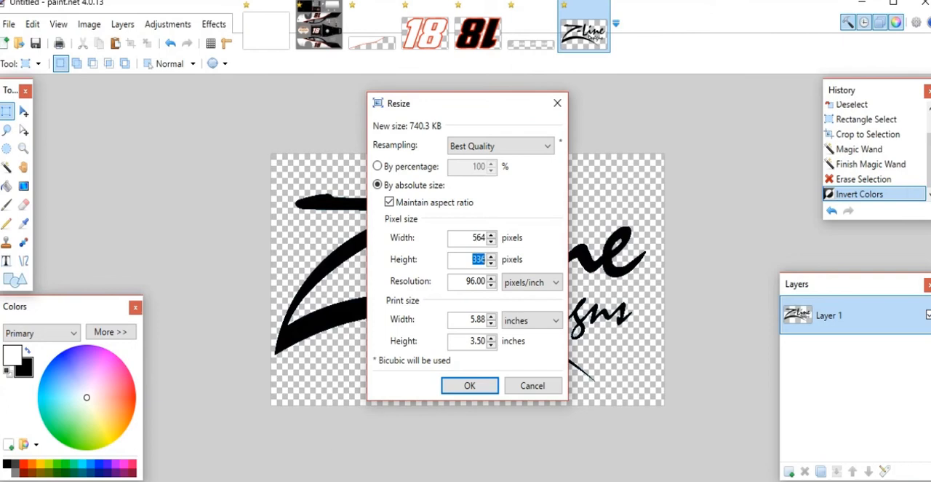
{"action": "left_click", "coordinate": [470, 385]}
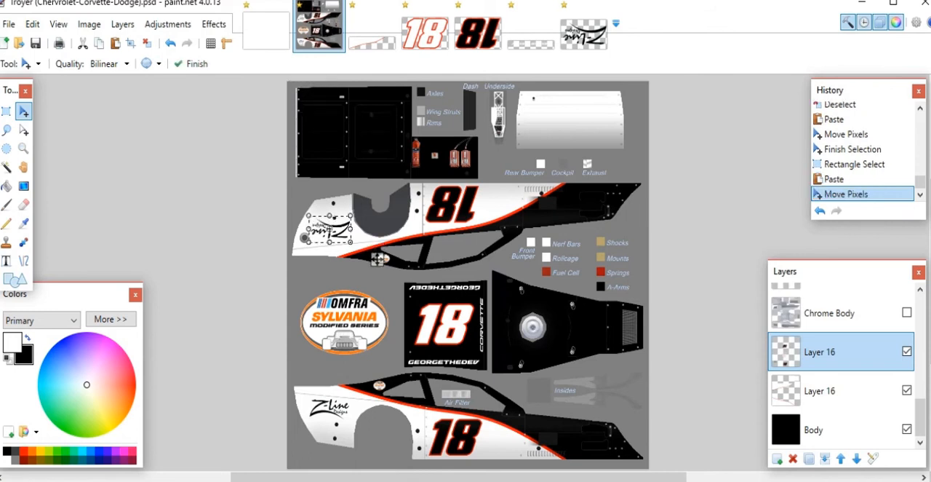
{"action": "left_click_drag", "start_coordinate": [327, 218], "coordinate": [327, 234]}
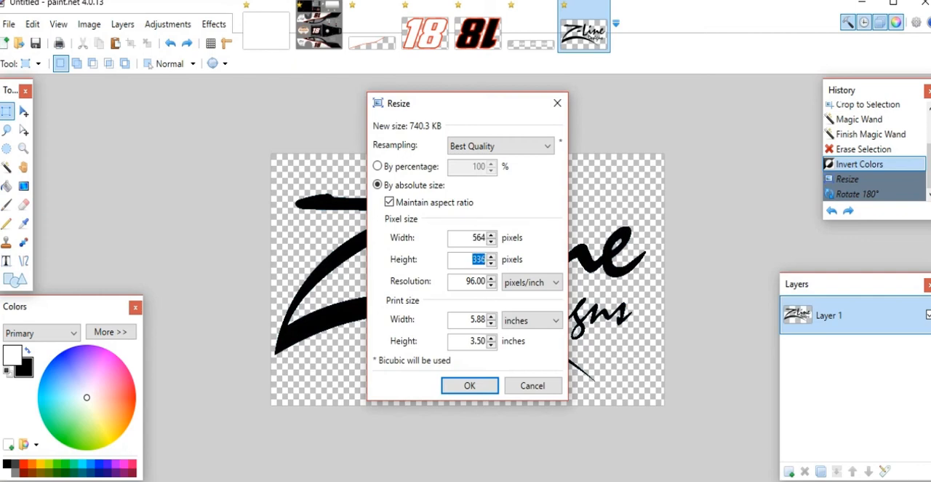
- Resize the Z-Line logo image to a height of 125 pixels
{"action": "type", "text": "125"}
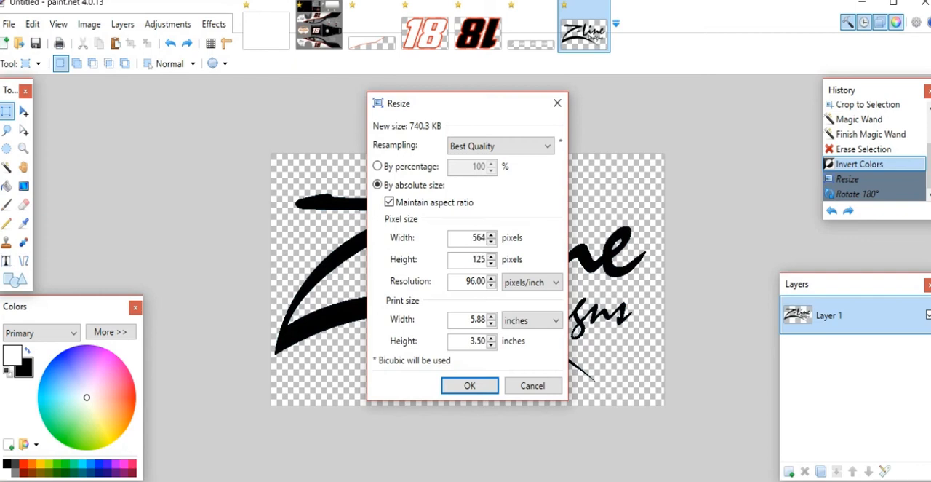
{"action": "left_click", "coordinate": [469, 385]}
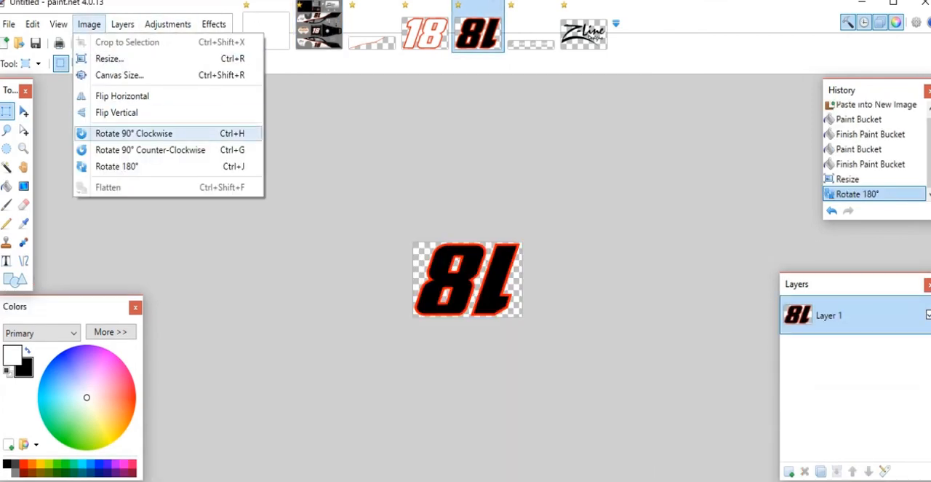
- Rotate the black 18 image 180° upright and bring up its 156 x 100 resize settings
{"action": "left_click", "coordinate": [116, 166]}
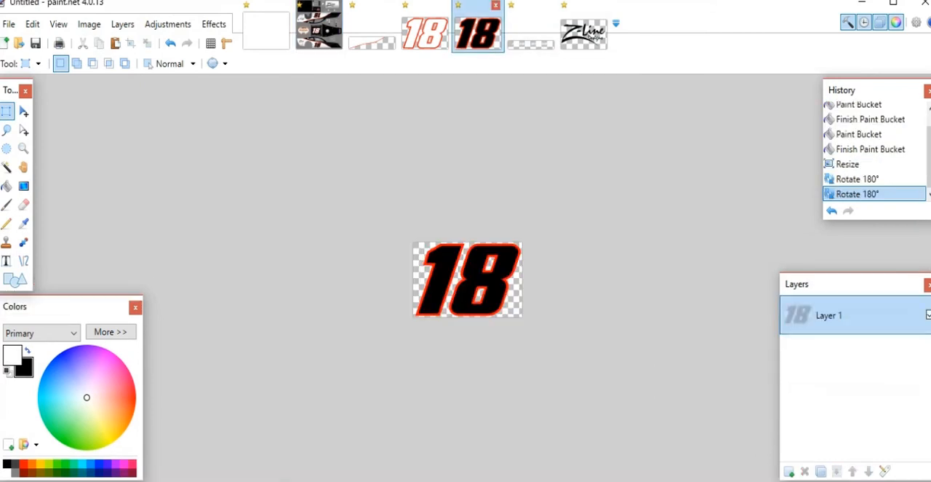
{"action": "left_click", "coordinate": [318, 28]}
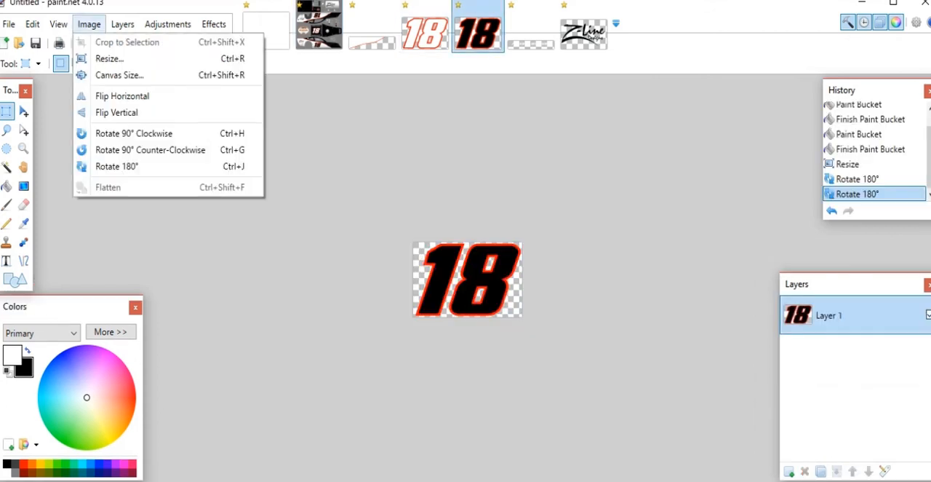
{"action": "left_click", "coordinate": [109, 58]}
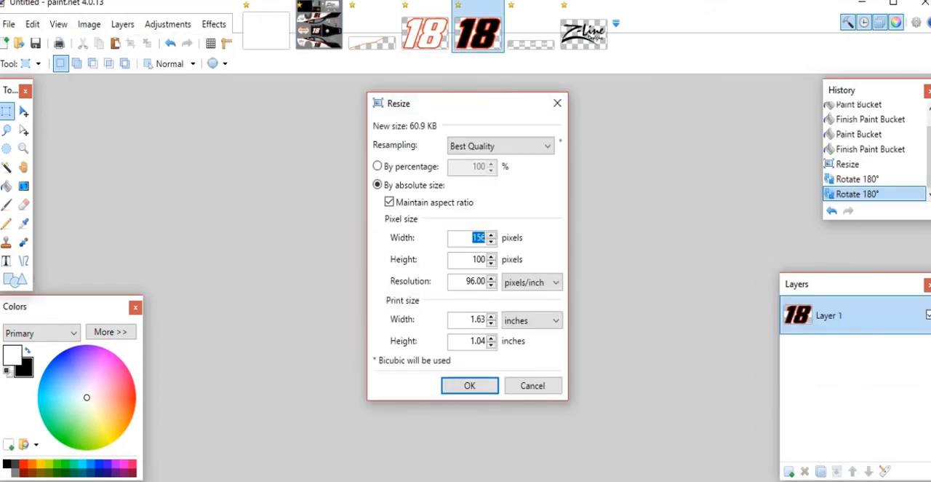
{"action": "left_click", "coordinate": [469, 385]}
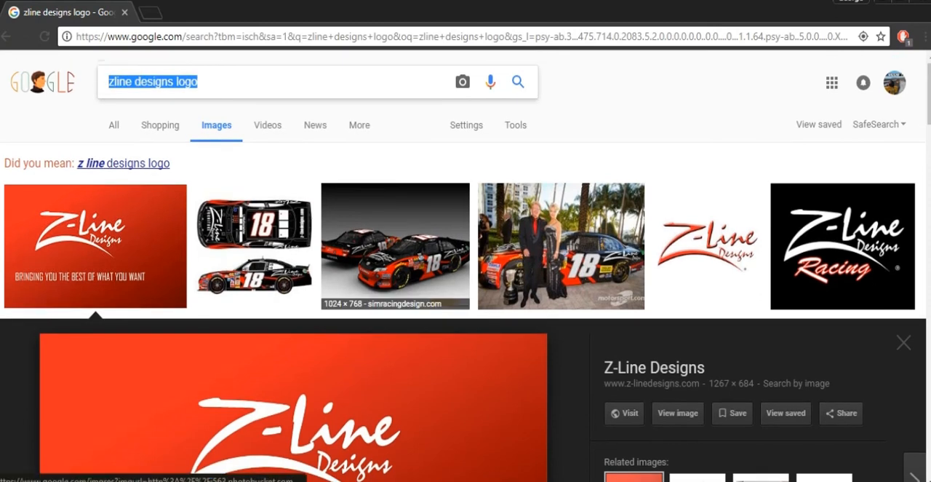
- Search Google Images for 'nos logo' and pick the orange NOS Energy Drink thumbnail
{"action": "type", "text": "nos logo"}
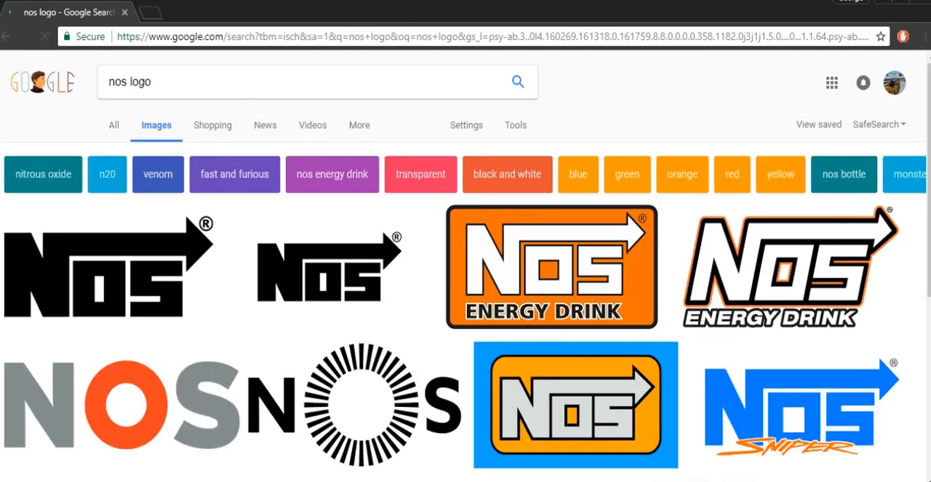
{"action": "mouse_move", "coordinate": [552, 267]}
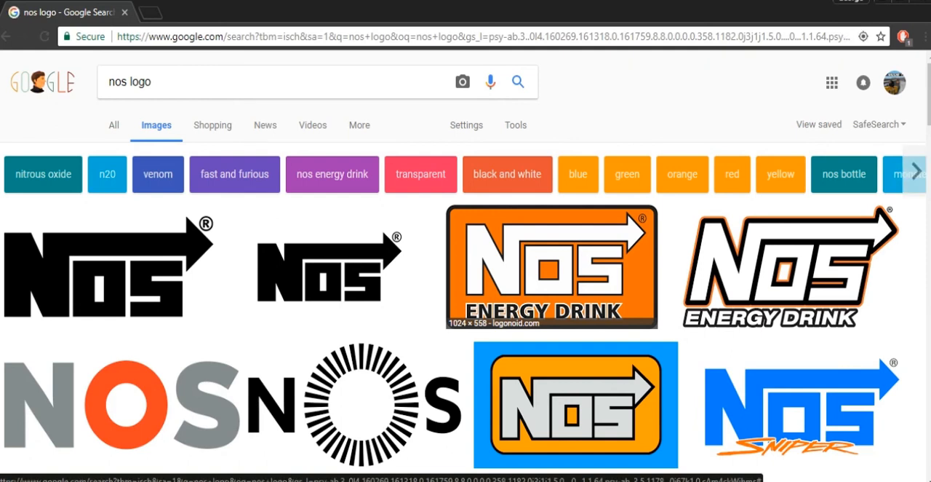
{"action": "left_click", "coordinate": [551, 266]}
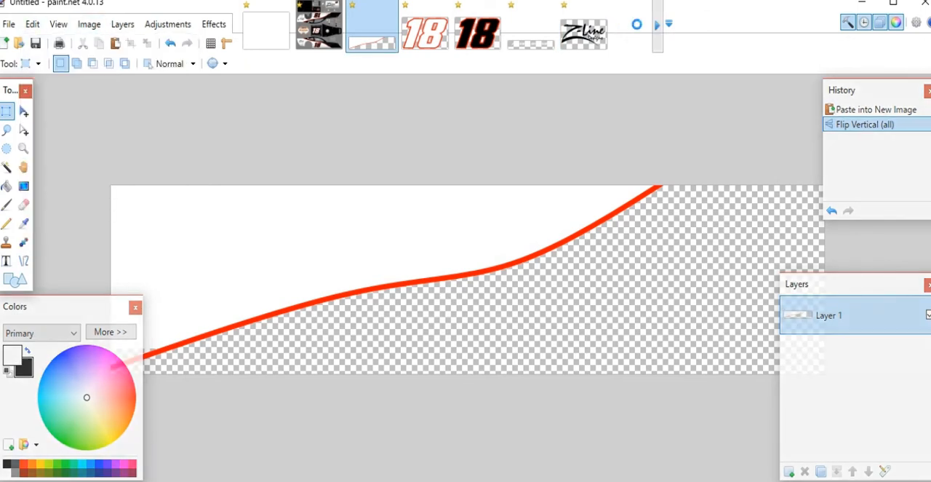
- Paste the NOS logo as a new image and crop it to the selection
{"action": "left_click", "coordinate": [637, 33]}
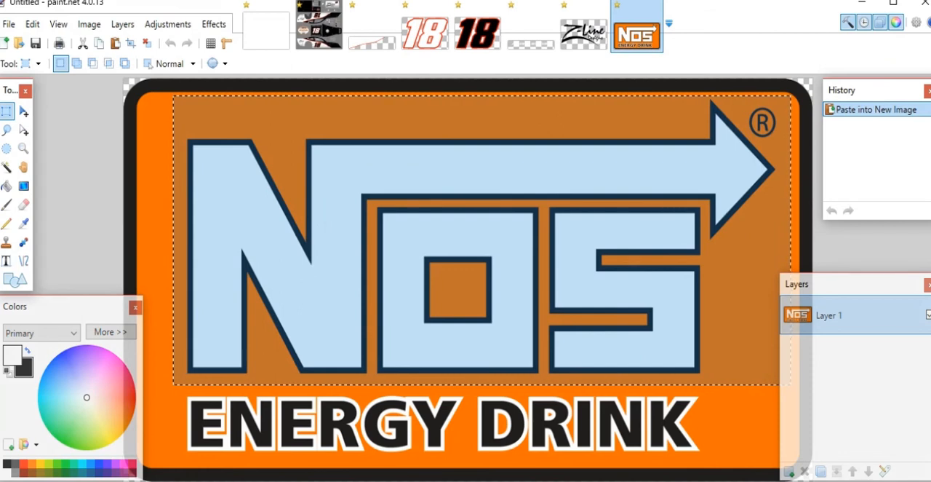
{"action": "left_click", "coordinate": [88, 24]}
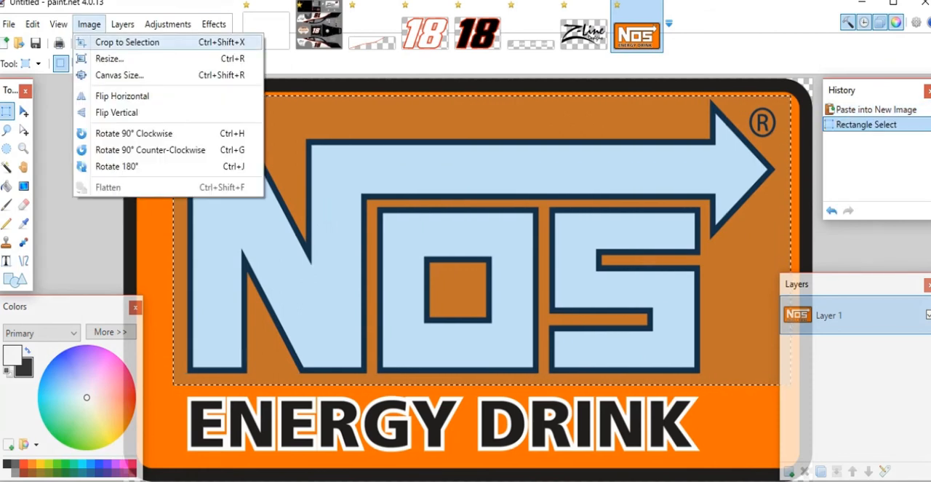
{"action": "left_click", "coordinate": [127, 42]}
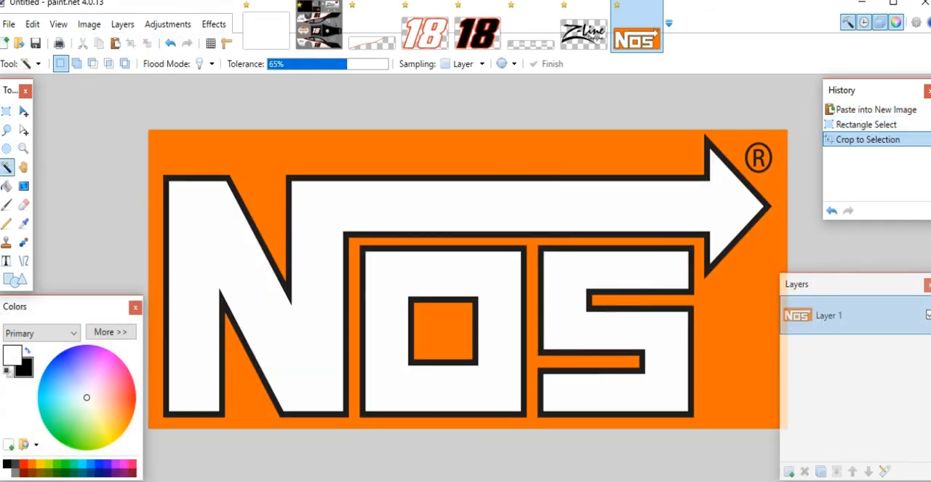
- Erase the orange areas, fill the NOS letters red, and return to the template
{"action": "left_click", "coordinate": [262, 153]}
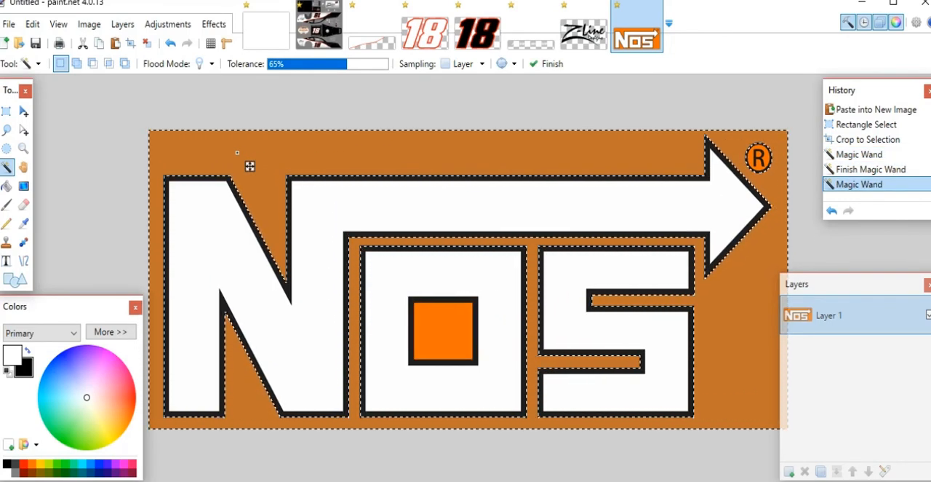
{"action": "left_click", "coordinate": [444, 331]}
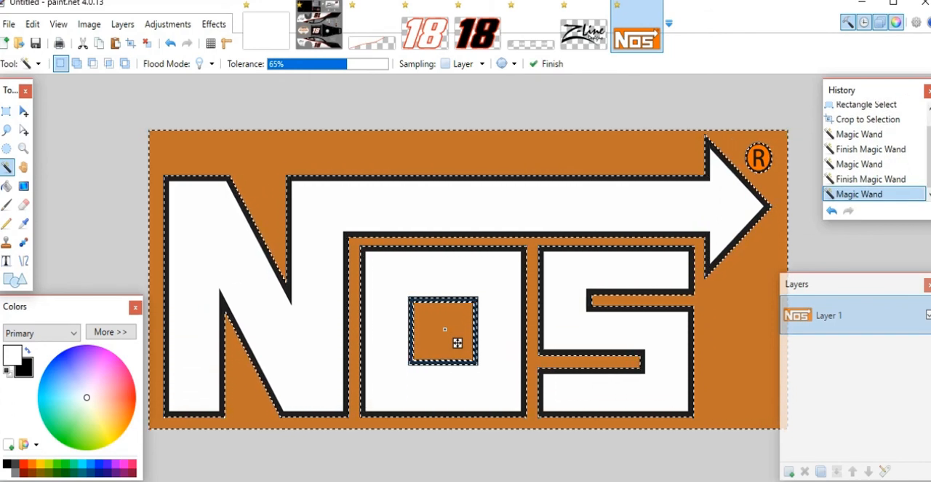
{"action": "left_click", "coordinate": [444, 331]}
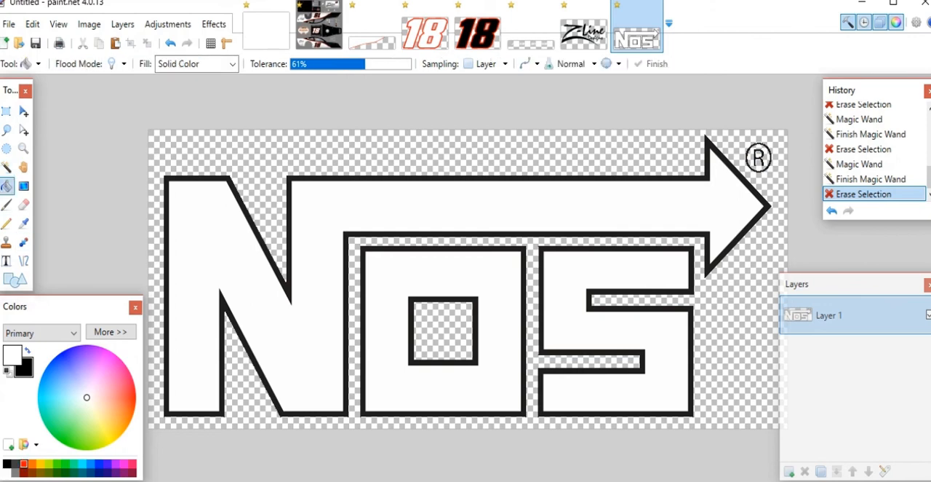
{"action": "left_click", "coordinate": [224, 277]}
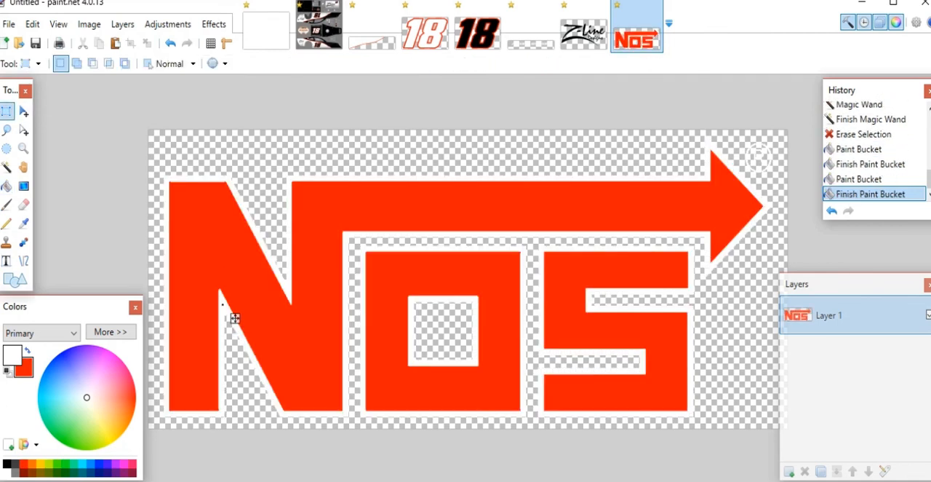
{"action": "left_click", "coordinate": [318, 29]}
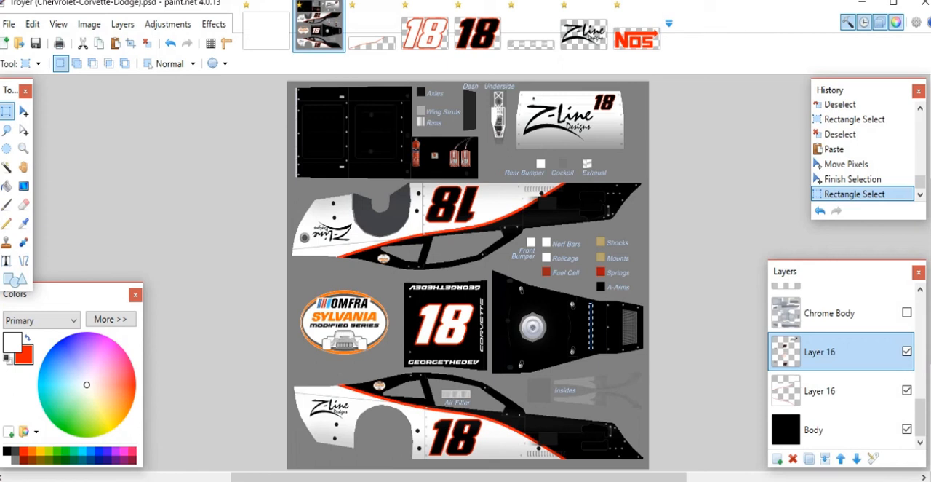
- Shrink the red NOS logo and place it vertically on the right-hand body panel
{"action": "left_click", "coordinate": [637, 34]}
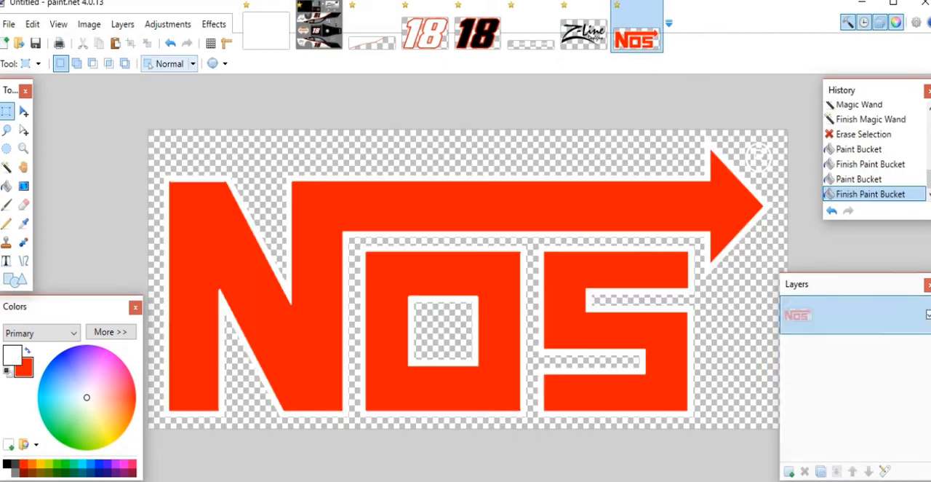
{"action": "left_click", "coordinate": [89, 24]}
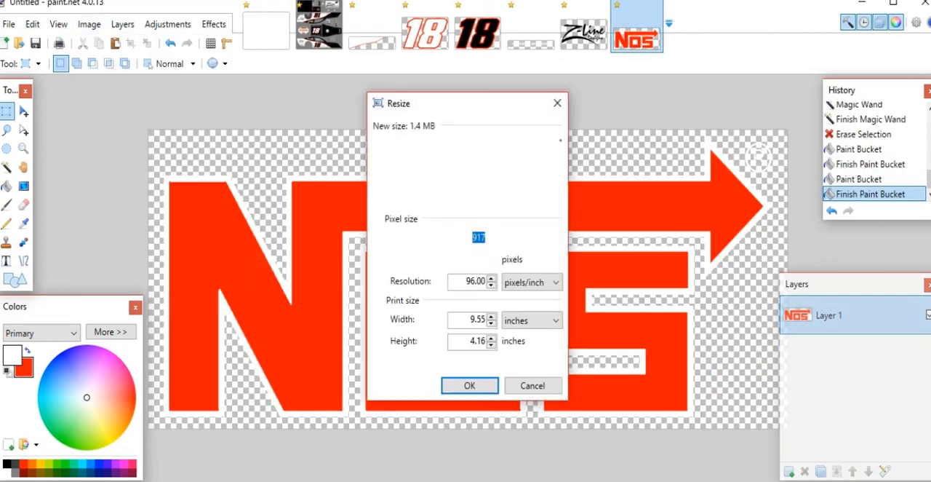
{"action": "left_click", "coordinate": [469, 385]}
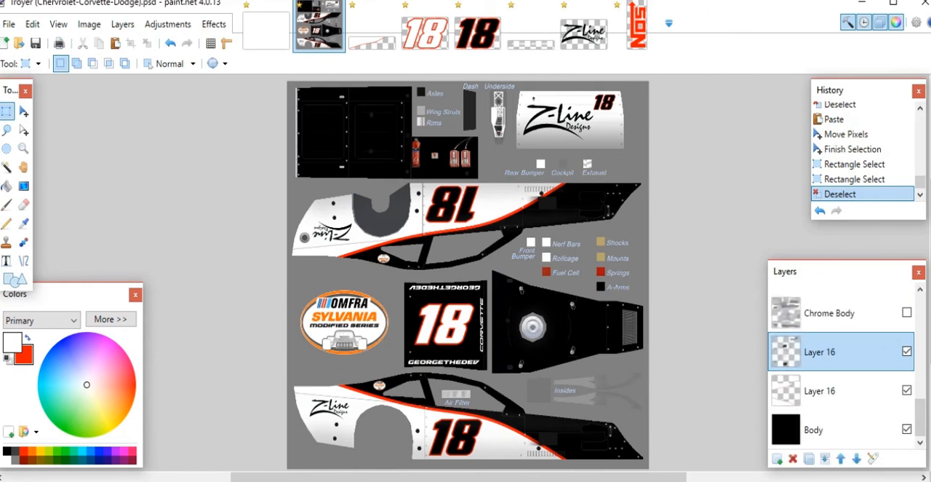
{"action": "key", "text": "ctrl+v"}
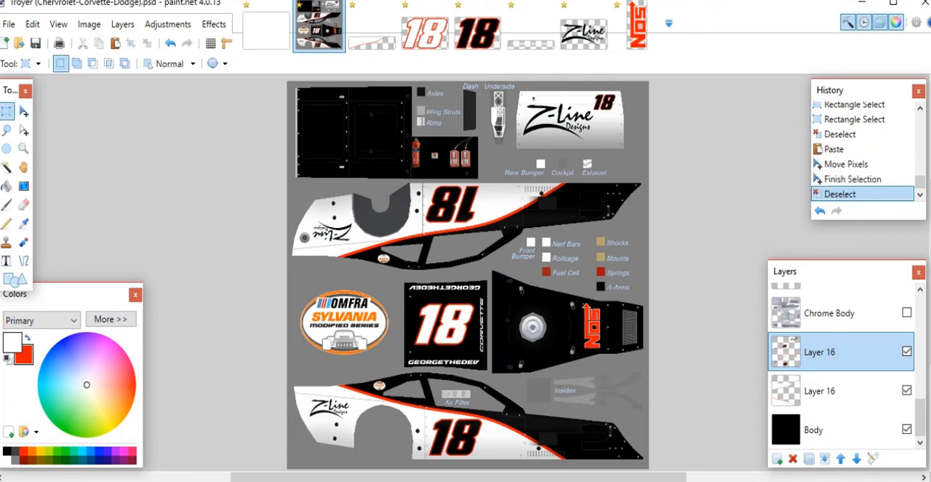
{"action": "left_click_drag", "start_coordinate": [323, 100], "coordinate": [322, 165]}
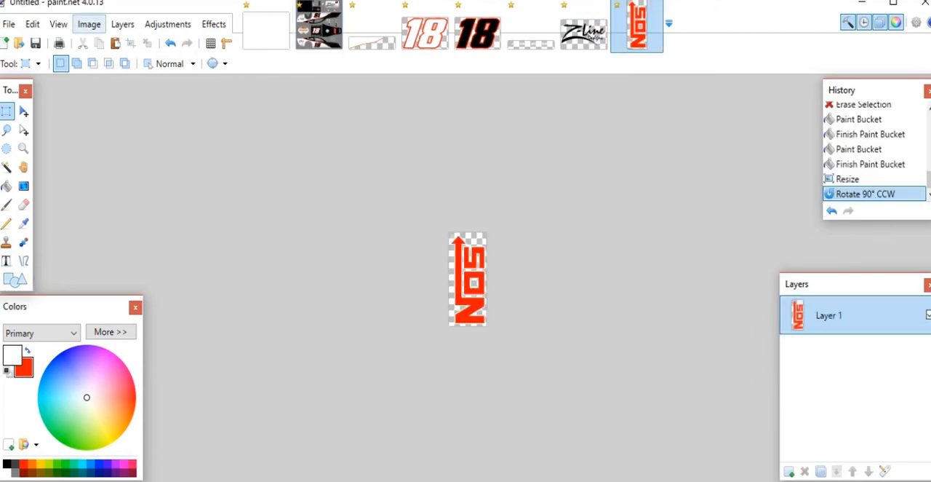
- Rotate the NOS logo 180° and add it to the top-left black panel
{"action": "left_click", "coordinate": [847, 179]}
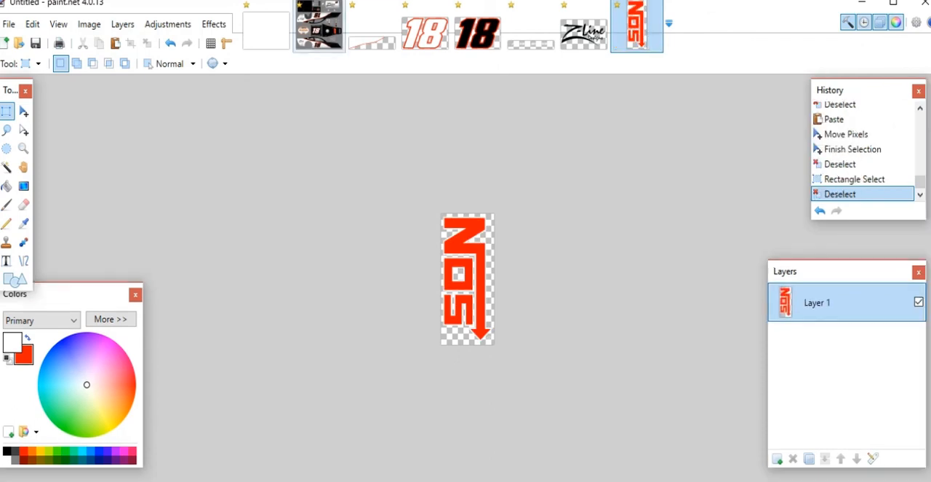
{"action": "left_click", "coordinate": [319, 27]}
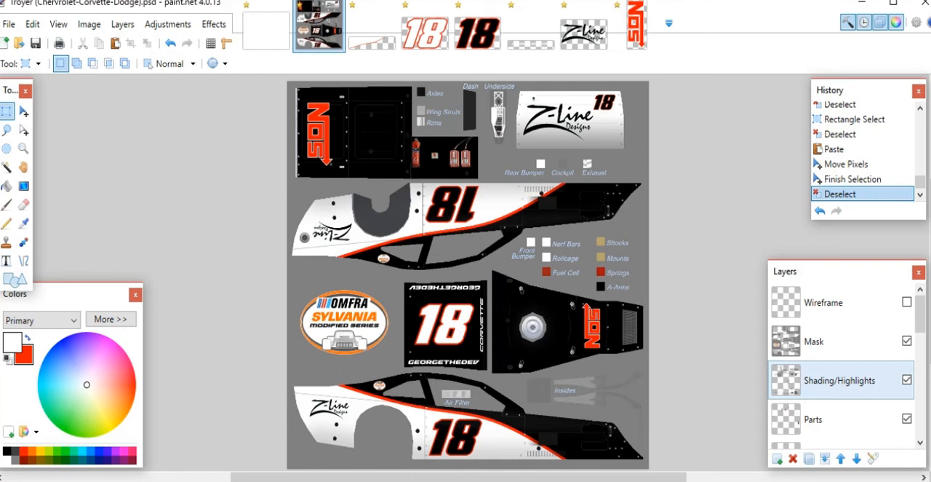
{"action": "left_click", "coordinate": [837, 342]}
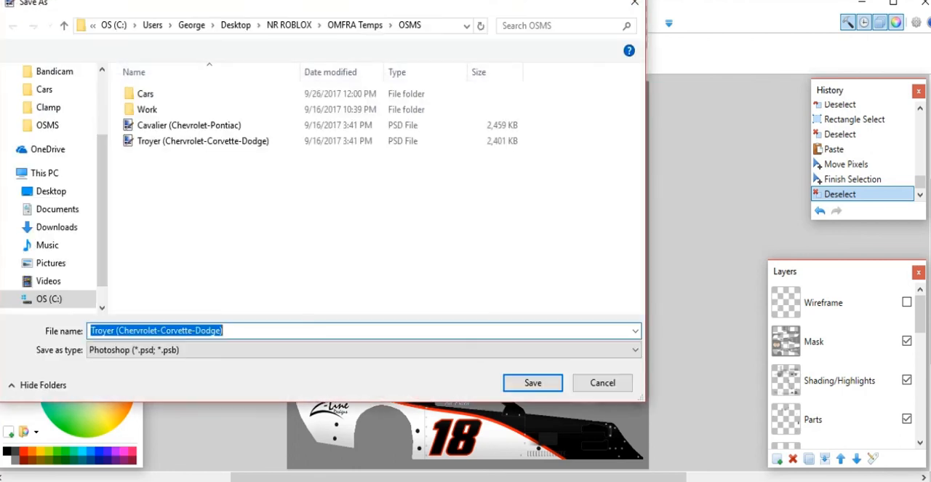
- Save the livery as the Photoshop file 'Nos 18.psd' in the Work folder
{"action": "double_click", "coordinate": [147, 109]}
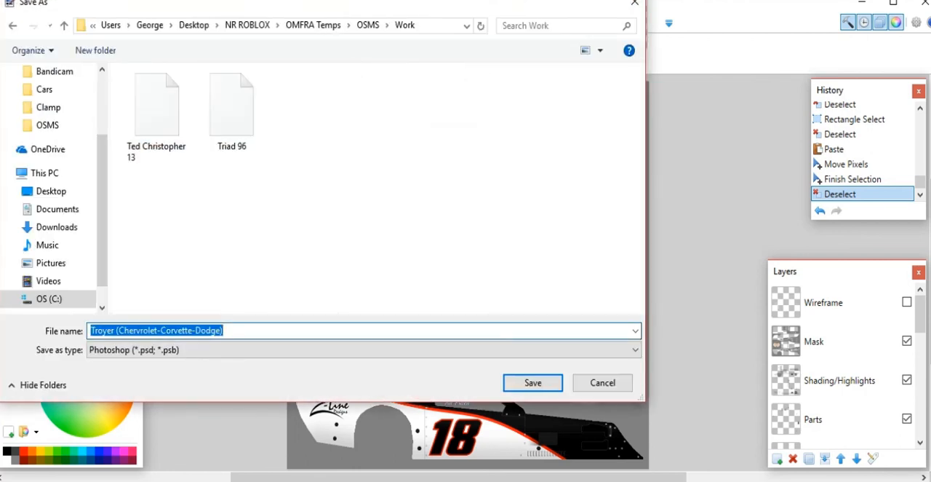
{"action": "type", "text": "Nos 18"}
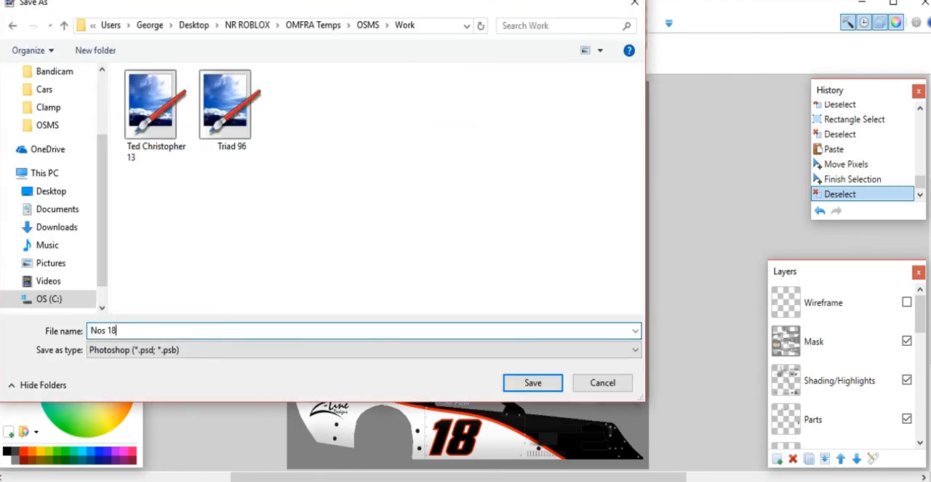
{"action": "left_click", "coordinate": [533, 382]}
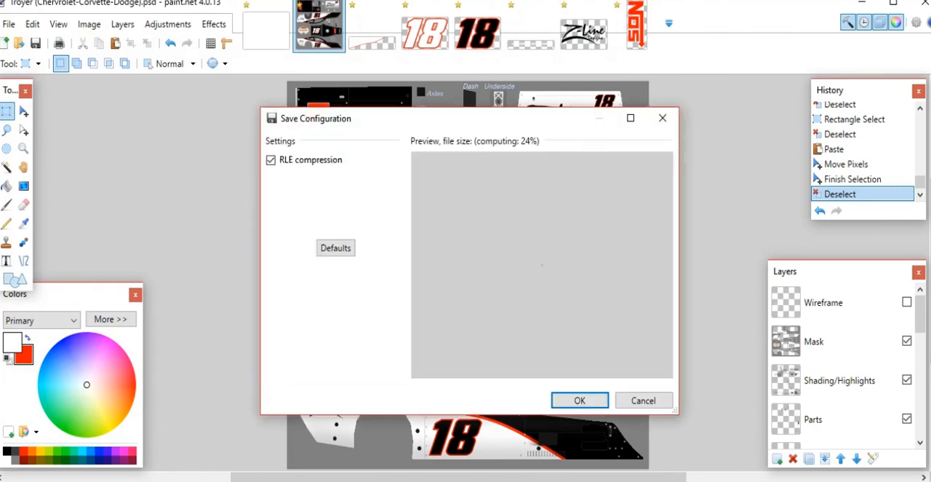
{"action": "left_click", "coordinate": [643, 400]}
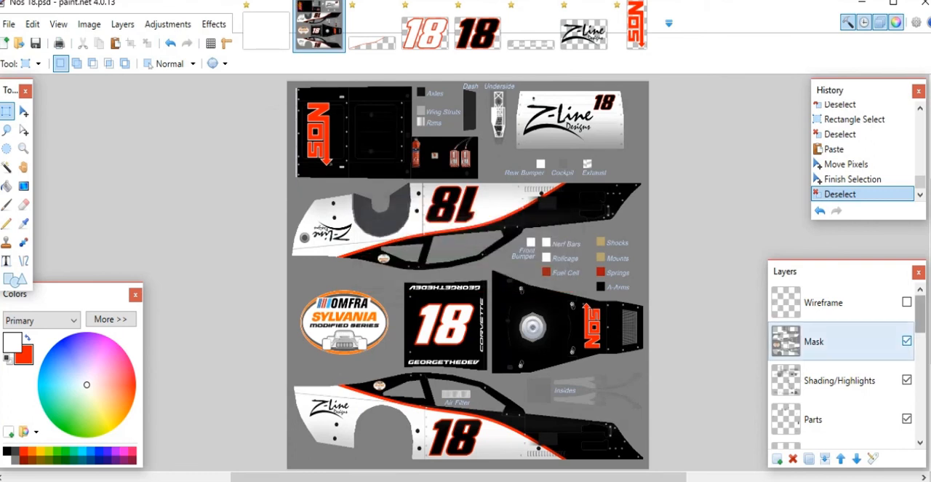
- Hide the Mask layer and save a flattened George18.png in the Cars folder
{"action": "left_click", "coordinate": [906, 340]}
{"action": "type", "text": "George"}
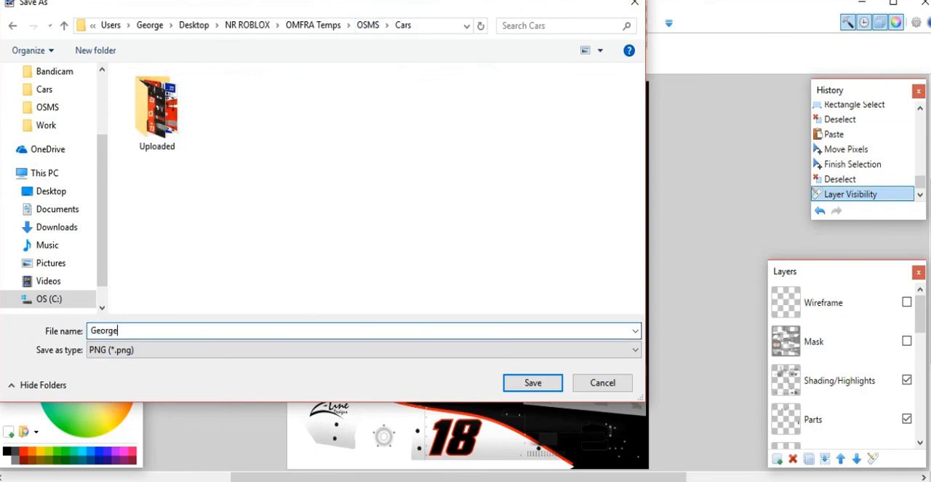
{"action": "left_click", "coordinate": [533, 382]}
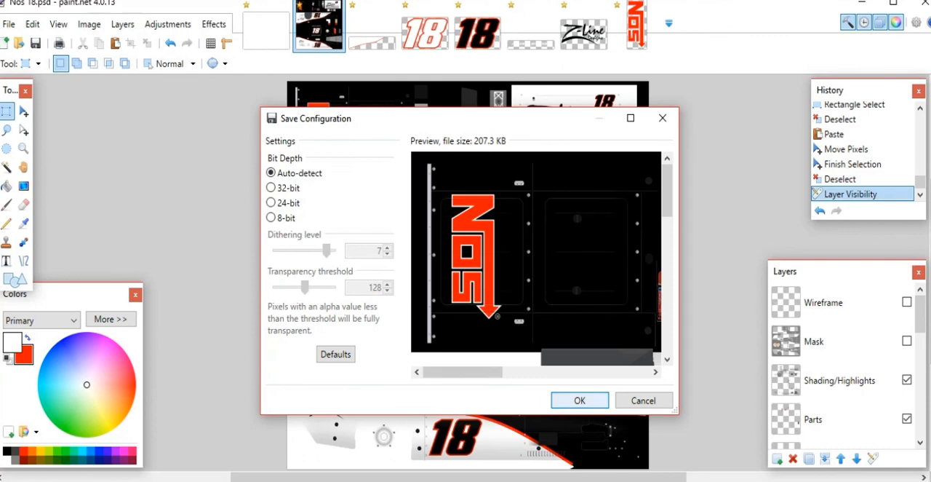
{"action": "left_click", "coordinate": [579, 400]}
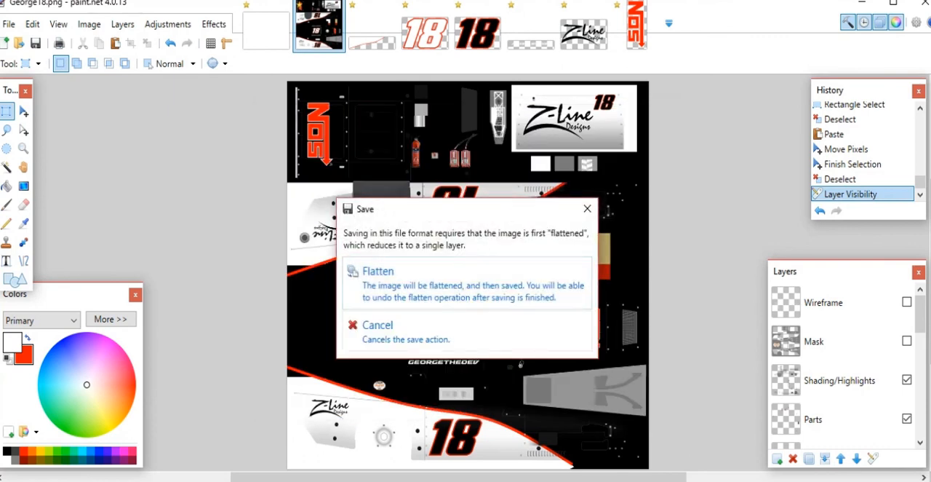
{"action": "left_click", "coordinate": [378, 270]}
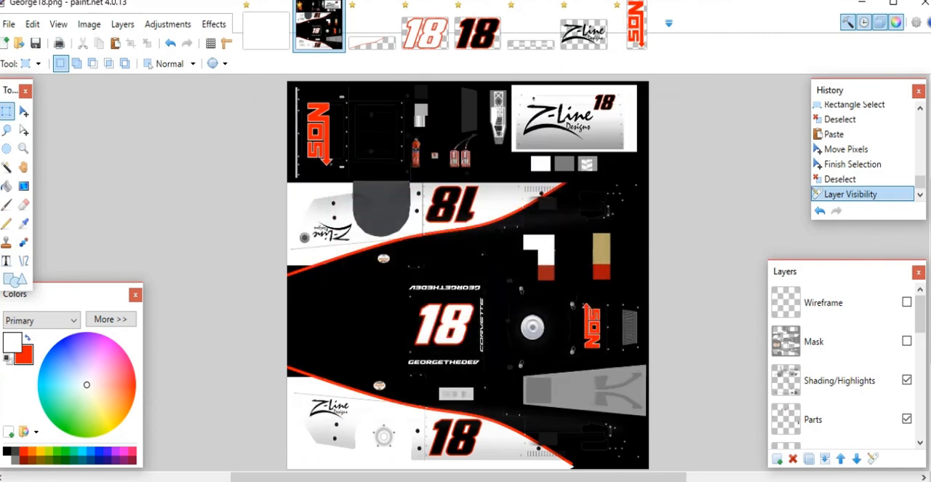